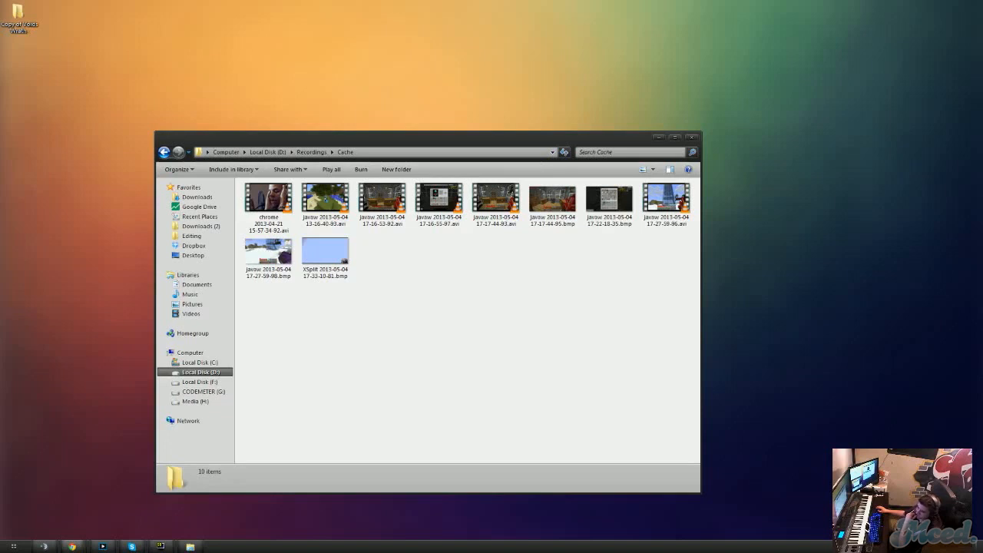
{"action": "mouse_move", "coordinate": [679, 144]}
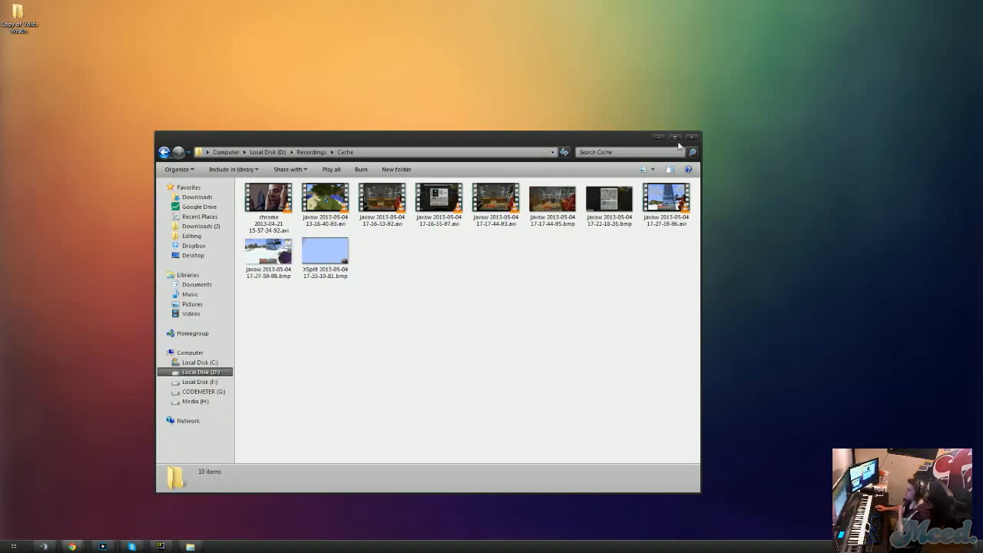
- Close the Cache folder window so the blank Paint canvas shows
{"action": "left_click", "coordinate": [691, 138]}
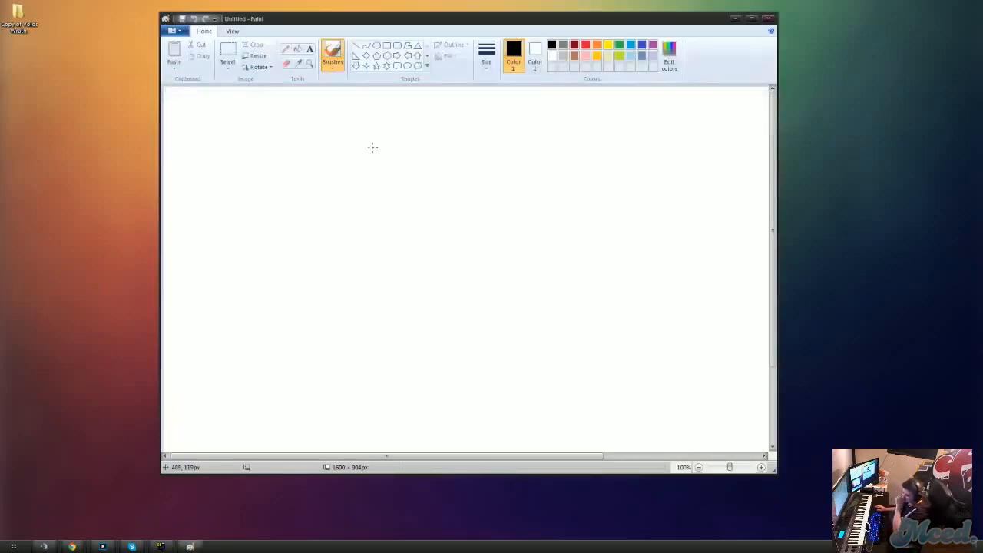
{"action": "mouse_move", "coordinate": [436, 126]}
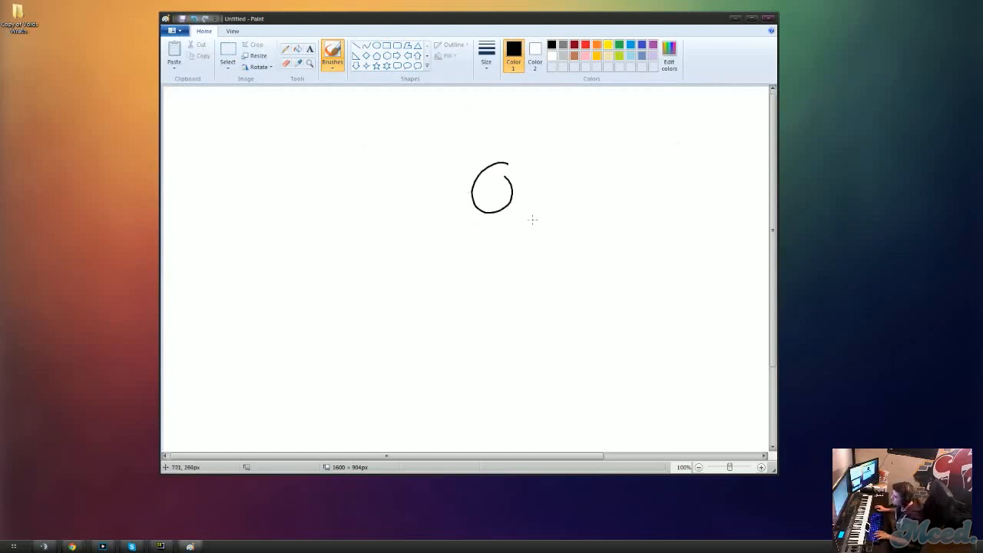
- Freehand a black stick figure with head, body and legs, lines beside its head, and the name Joe
{"action": "left_click_drag", "start_coordinate": [523, 166], "coordinate": [566, 212]}
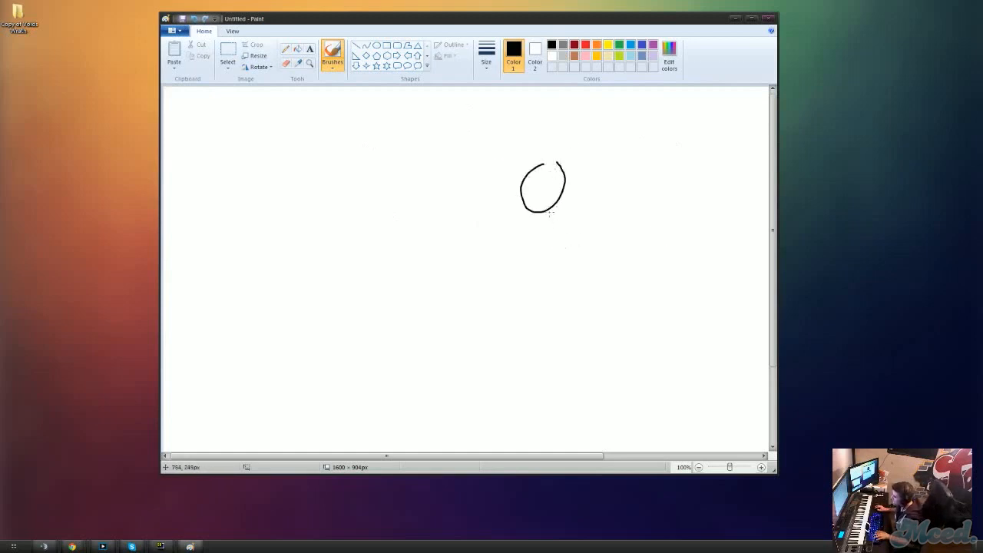
{"action": "left_click_drag", "start_coordinate": [537, 208], "coordinate": [535, 276]}
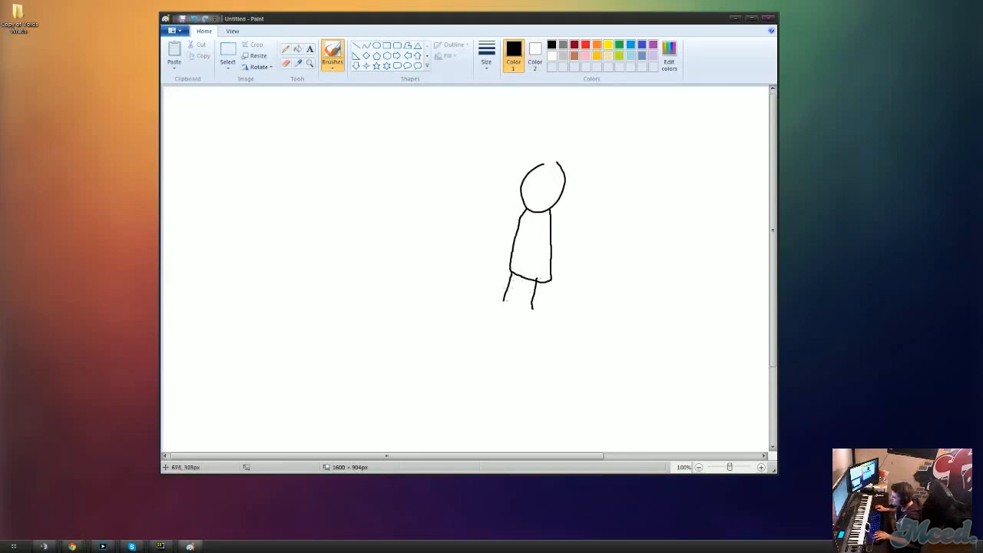
{"action": "left_click_drag", "start_coordinate": [534, 178], "coordinate": [547, 180]}
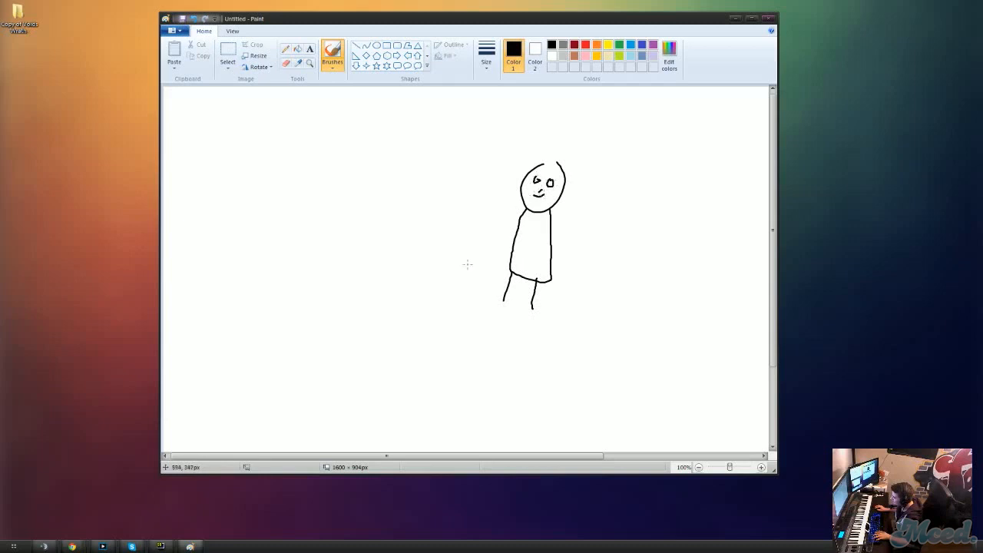
{"action": "mouse_move", "coordinate": [636, 191]}
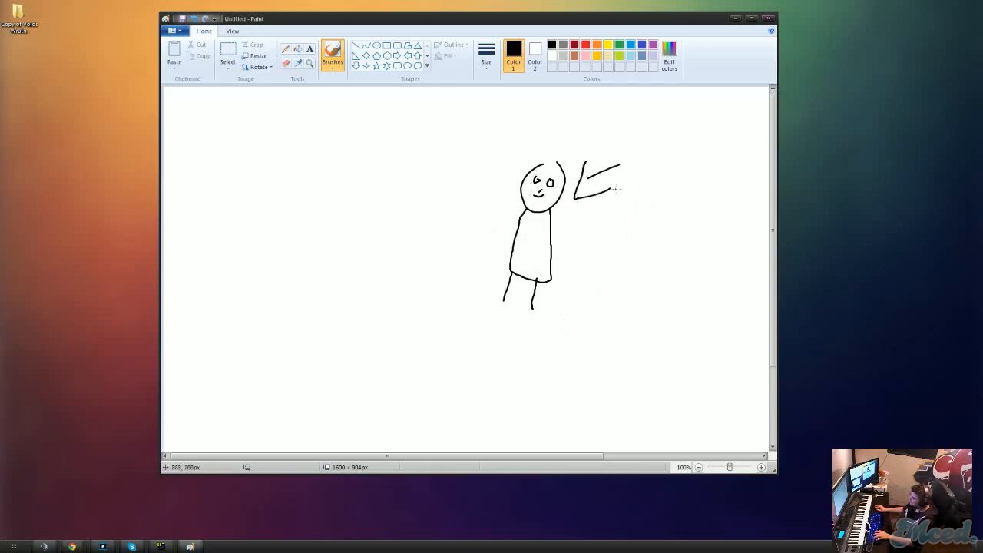
{"action": "left_click_drag", "start_coordinate": [599, 207], "coordinate": [738, 261]}
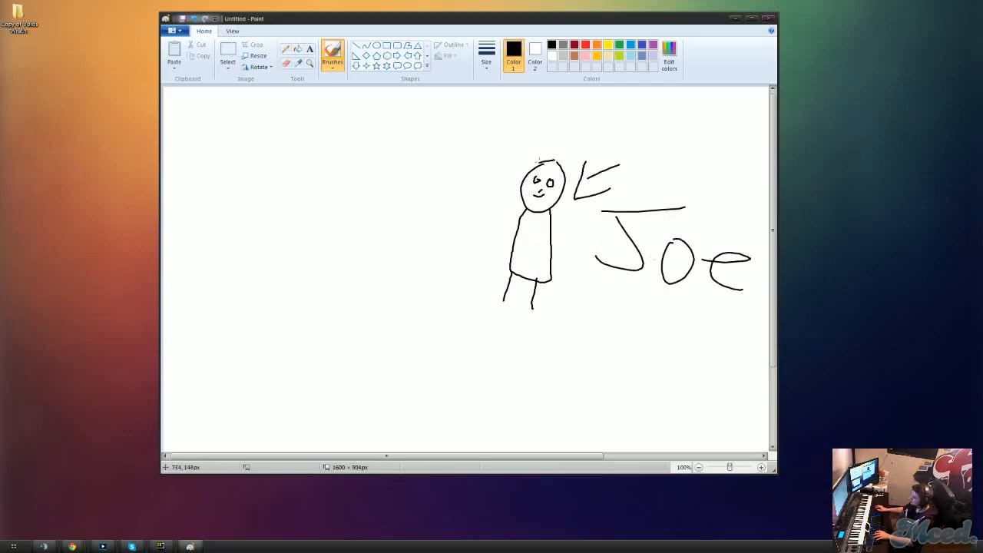
{"action": "left_click_drag", "start_coordinate": [530, 157], "coordinate": [560, 161]}
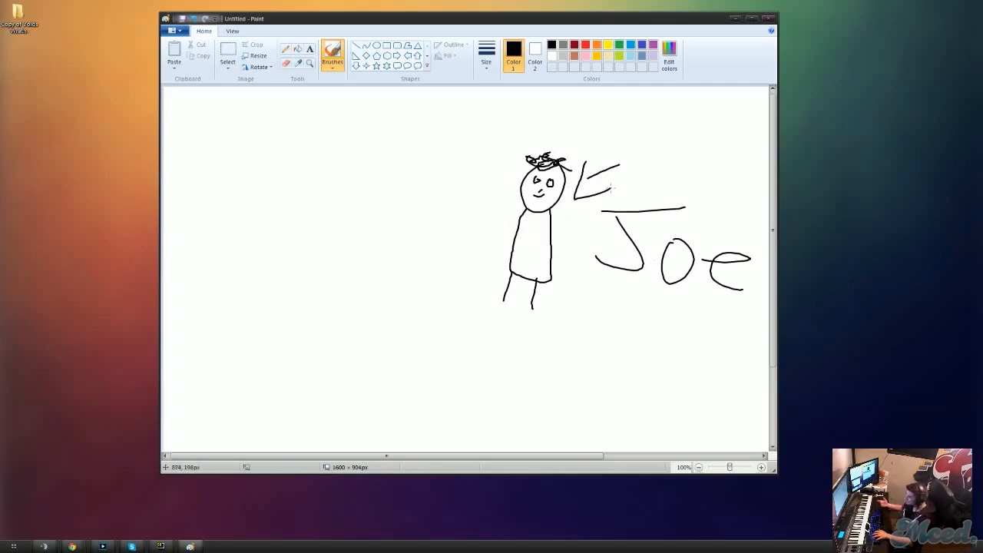
{"action": "mouse_move", "coordinate": [607, 152]}
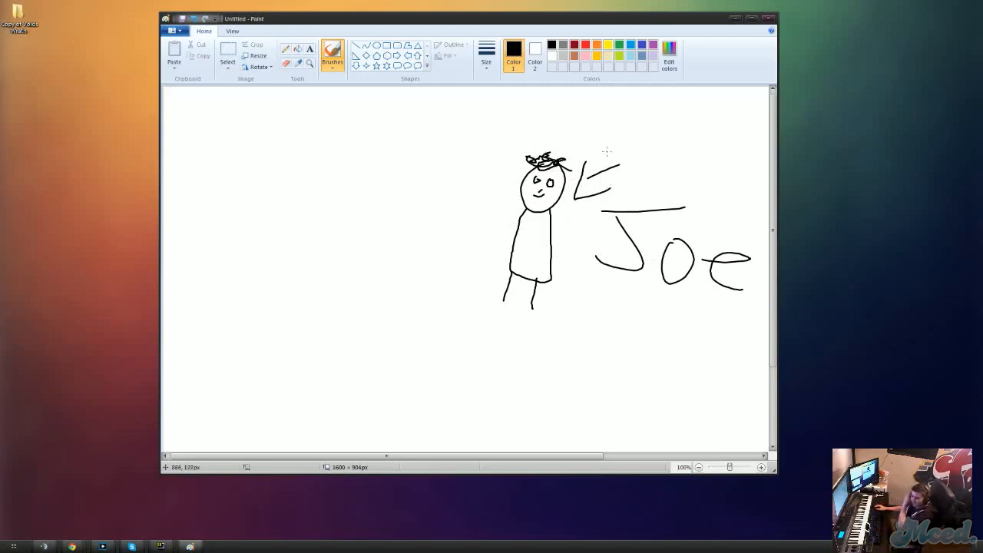
{"action": "mouse_move", "coordinate": [642, 303]}
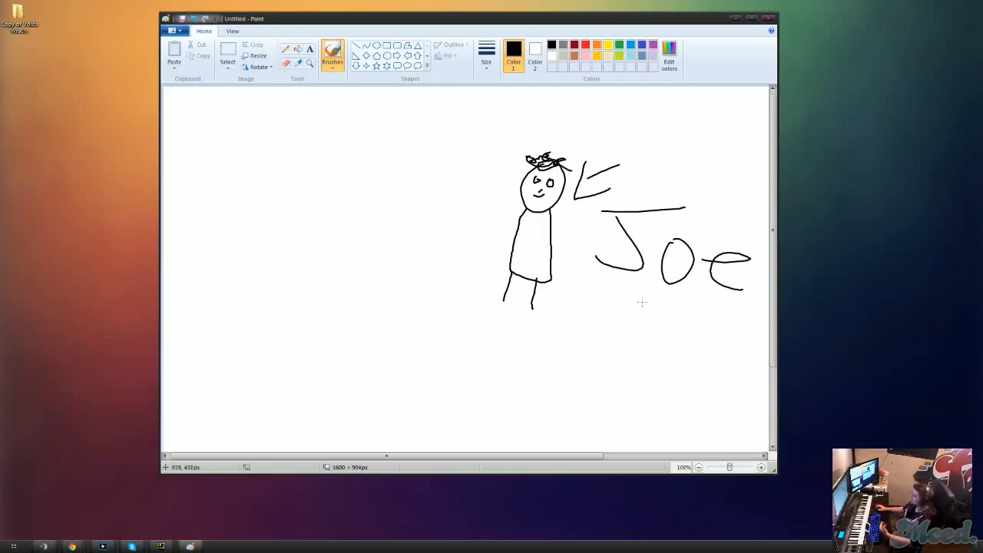
{"action": "mouse_move", "coordinate": [636, 301]}
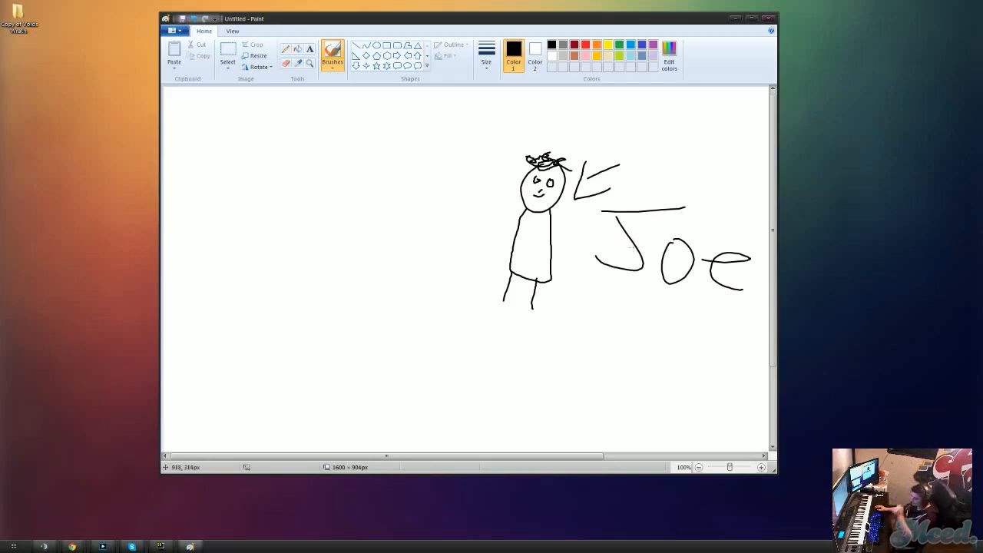
{"action": "mouse_move", "coordinate": [571, 250]}
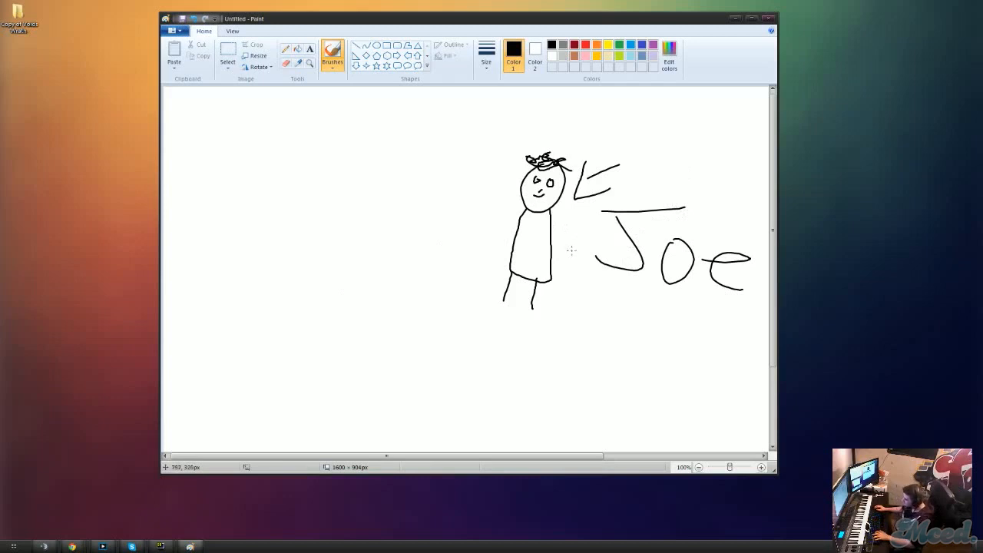
{"action": "mouse_move", "coordinate": [493, 314]}
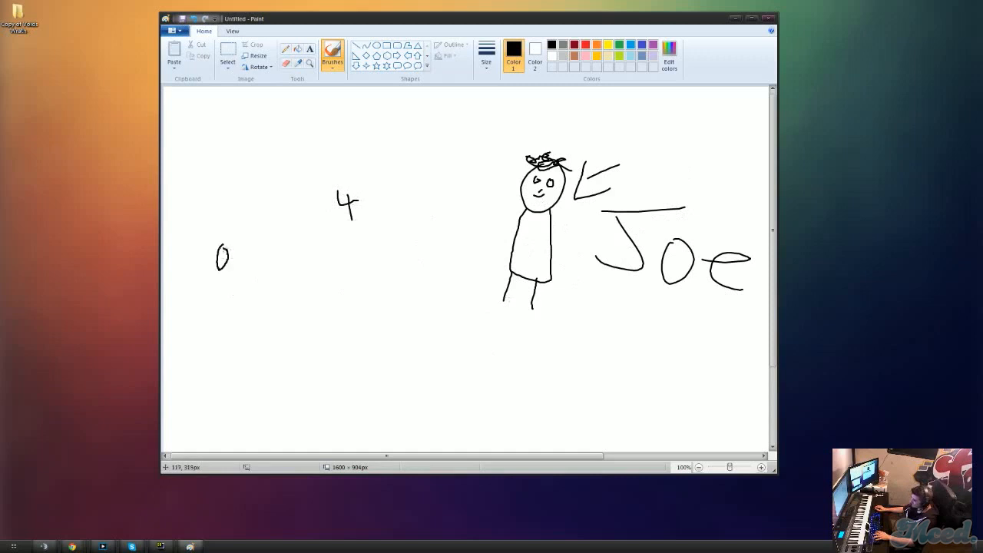
- Draw the small heads and first two bodies of the group of figures at the left
{"action": "left_click_drag", "start_coordinate": [243, 249], "coordinate": [249, 269]}
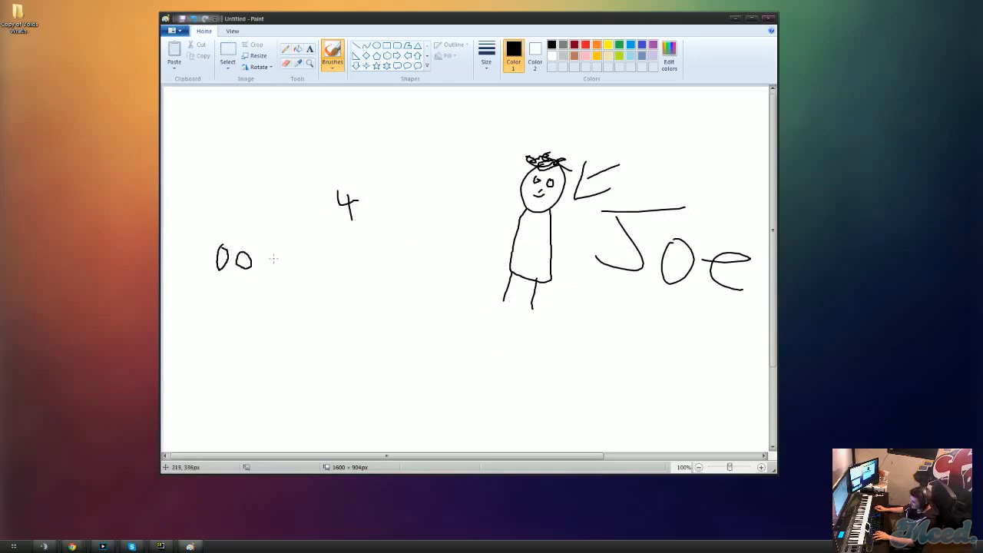
{"action": "left_click_drag", "start_coordinate": [264, 253], "coordinate": [277, 261]}
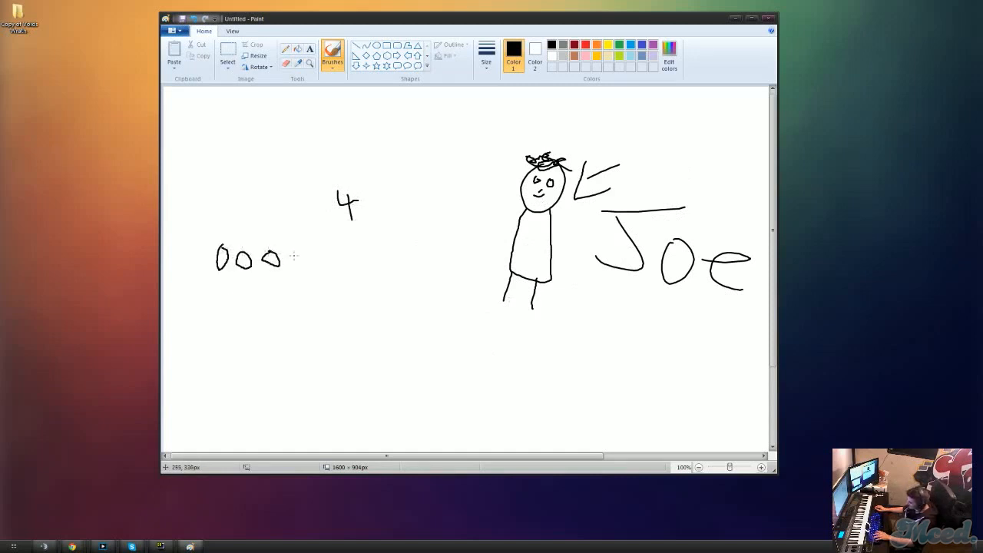
{"action": "left_click_drag", "start_coordinate": [285, 265], "coordinate": [295, 261]}
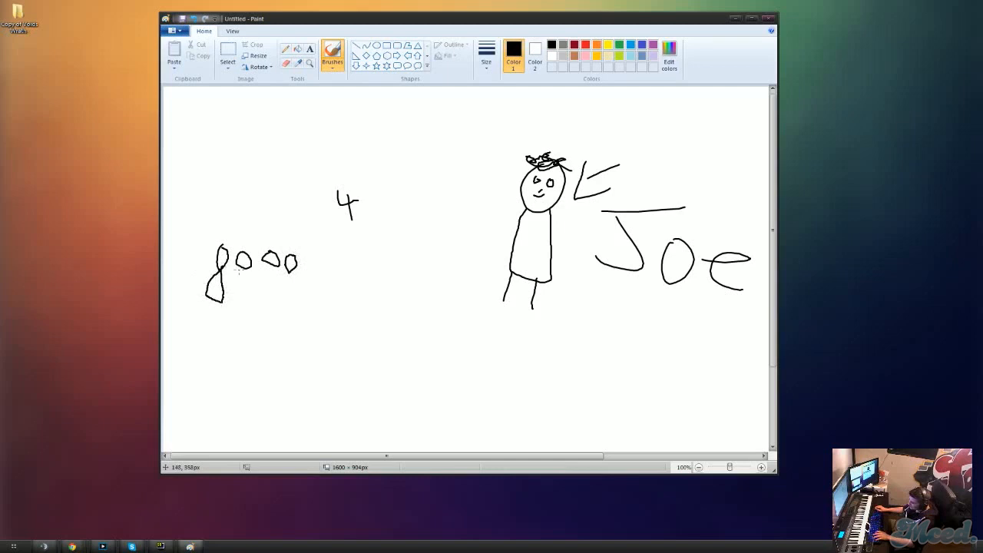
{"action": "left_click_drag", "start_coordinate": [243, 246], "coordinate": [246, 295]}
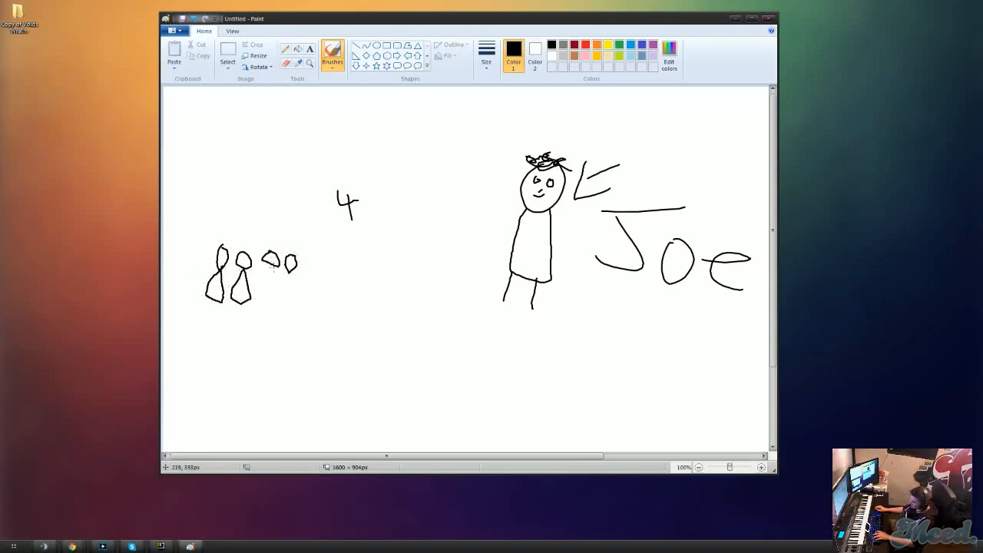
- Finish the third and fourth small figures with bodies and legs, plus a fifth beneath the 4
{"action": "left_click_drag", "start_coordinate": [274, 261], "coordinate": [279, 292]}
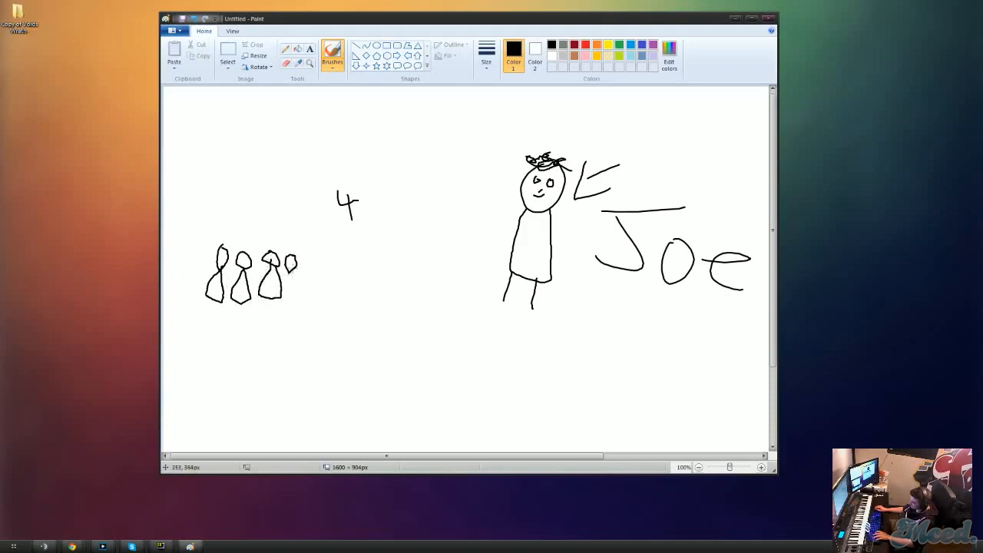
{"action": "left_click_drag", "start_coordinate": [289, 254], "coordinate": [300, 295]}
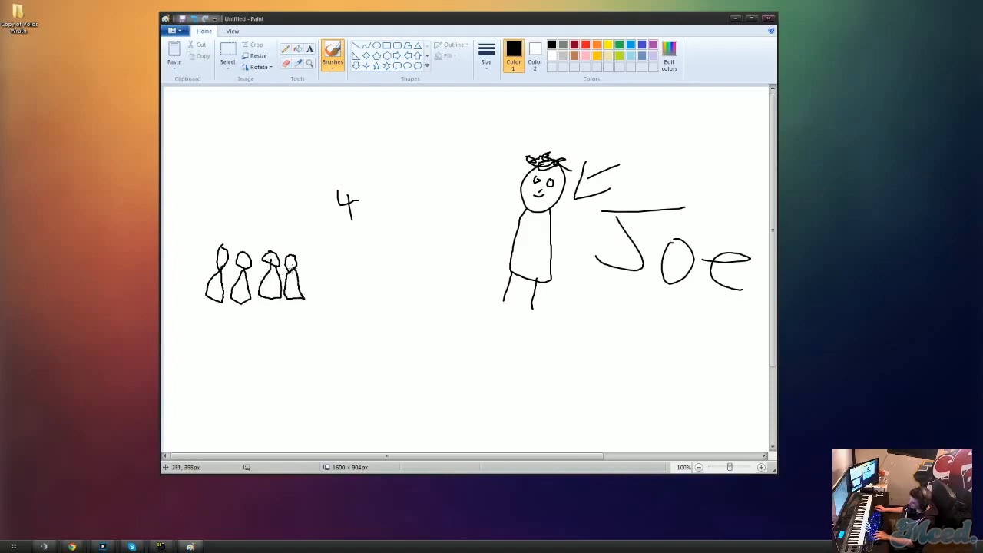
{"action": "left_click_drag", "start_coordinate": [290, 299], "coordinate": [298, 310]}
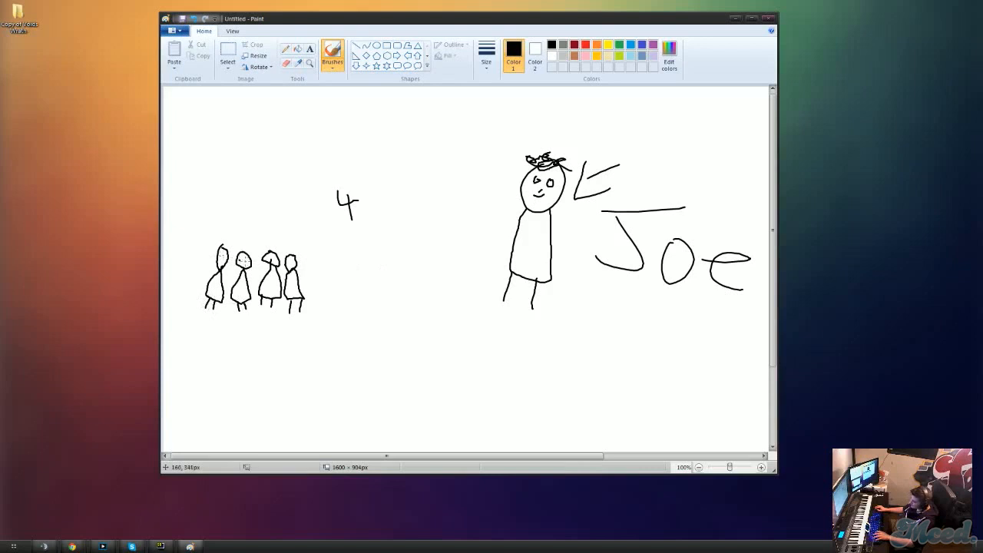
{"action": "mouse_move", "coordinate": [398, 332]}
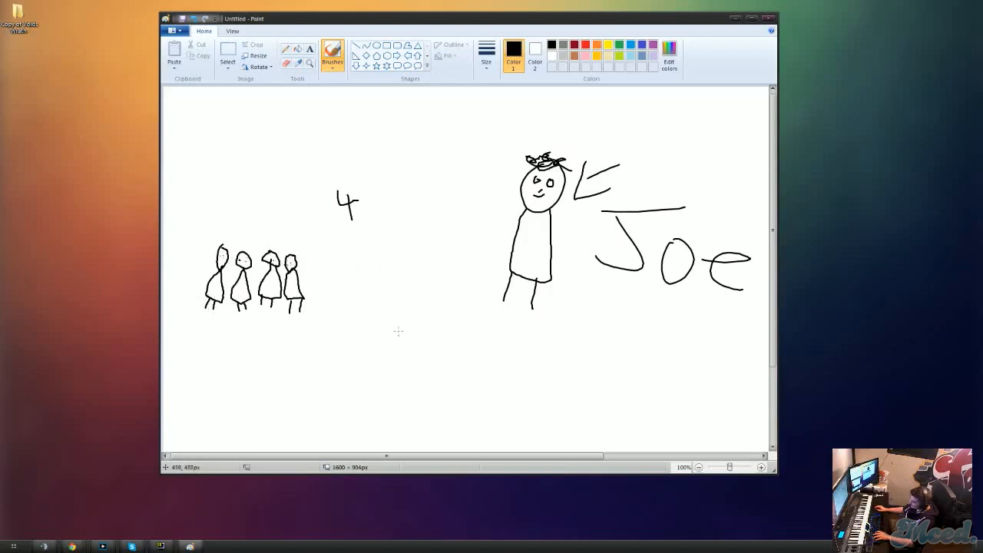
{"action": "mouse_move", "coordinate": [485, 332]}
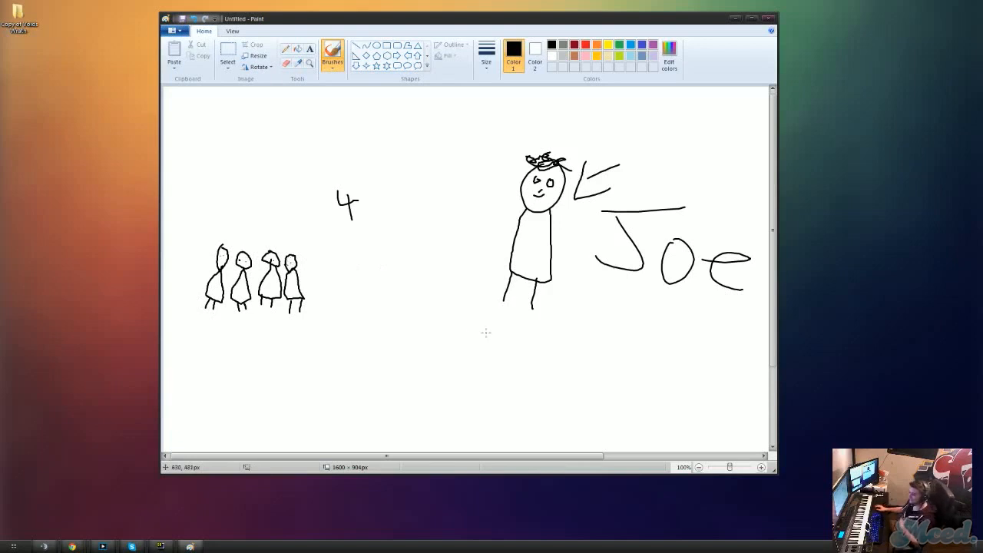
{"action": "left_click_drag", "start_coordinate": [361, 264], "coordinate": [372, 274]}
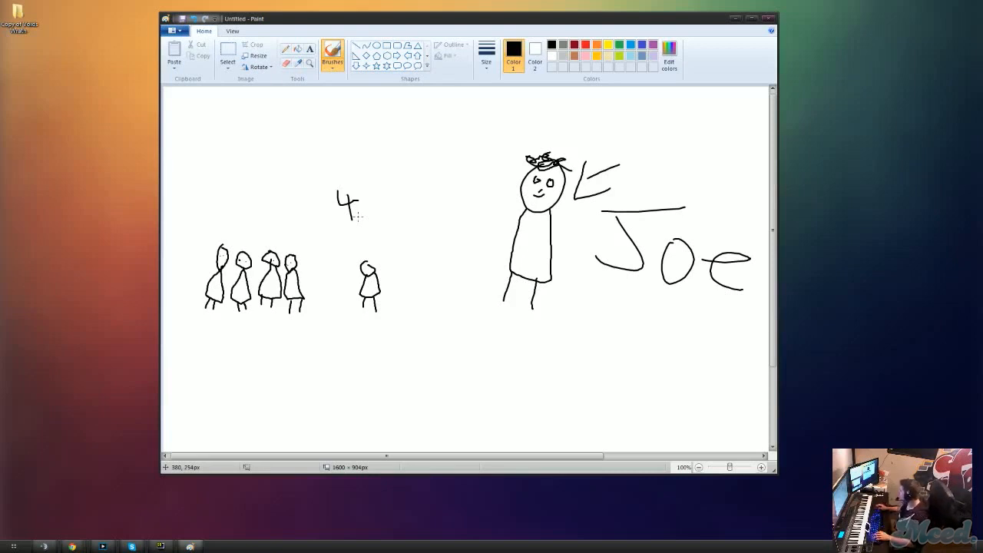
{"action": "mouse_move", "coordinate": [338, 323]}
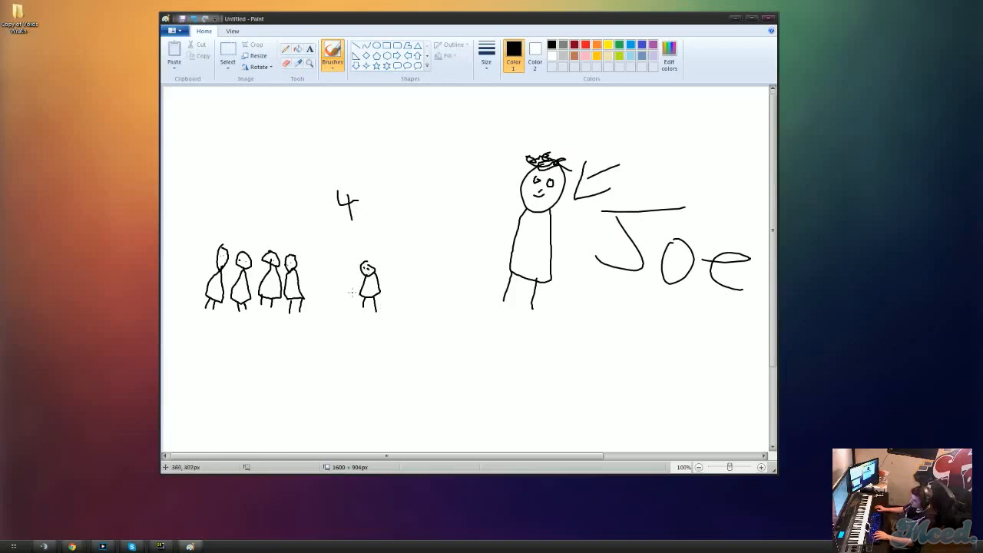
- Write Zac under the lone figure and an arrow with the label 'others' under the group
{"action": "left_click_drag", "start_coordinate": [372, 318], "coordinate": [369, 366]}
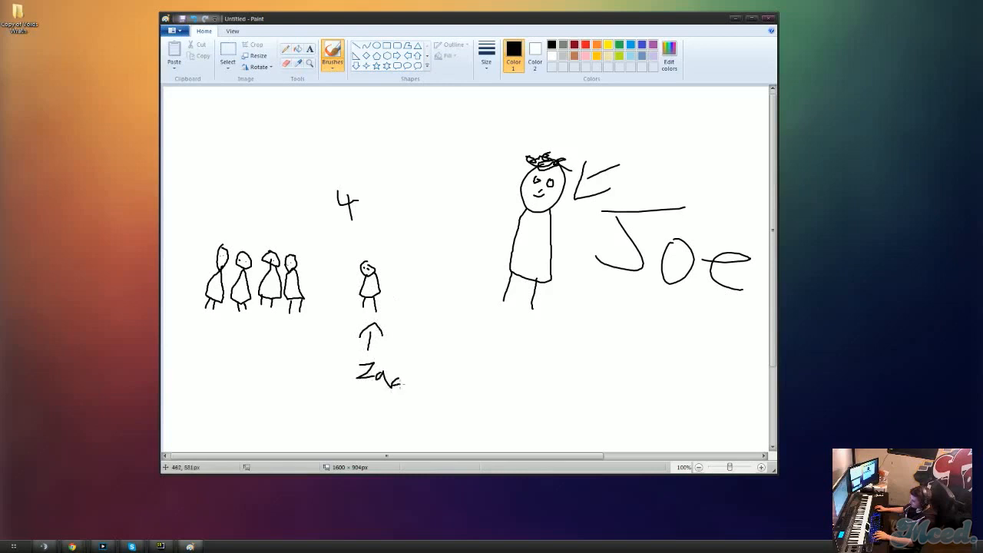
{"action": "left_click_drag", "start_coordinate": [202, 361], "coordinate": [234, 341]}
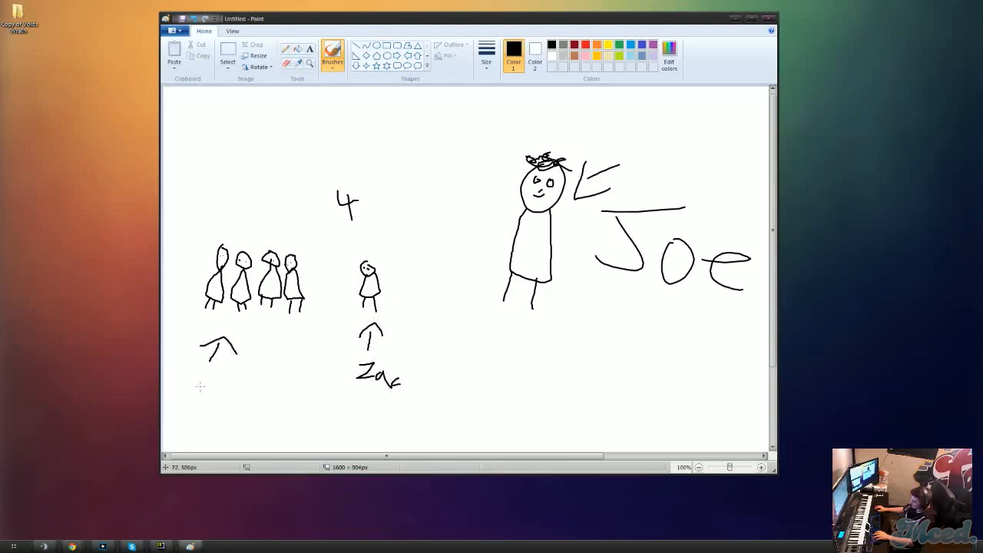
{"action": "left_click_drag", "start_coordinate": [203, 391], "coordinate": [227, 387]}
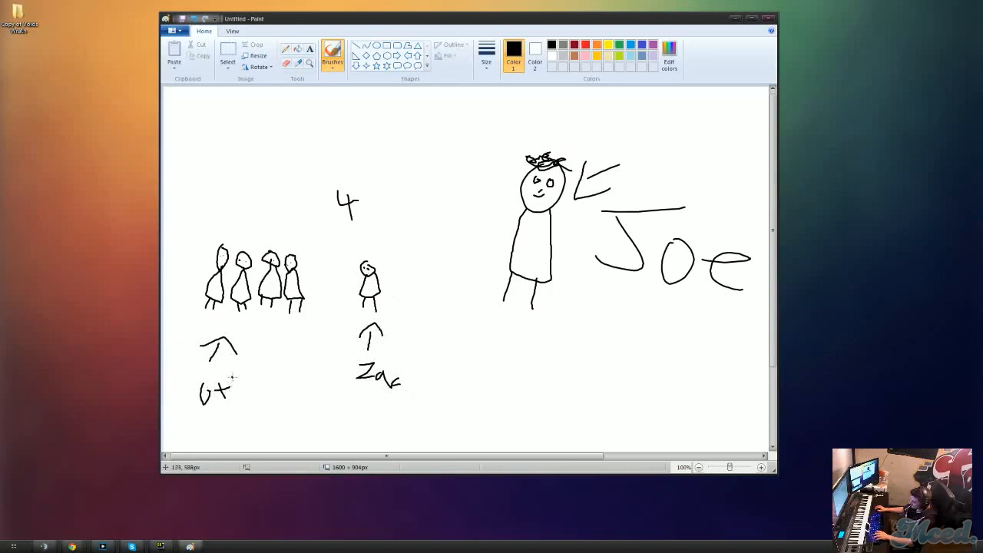
{"action": "left_click_drag", "start_coordinate": [227, 387], "coordinate": [265, 396]}
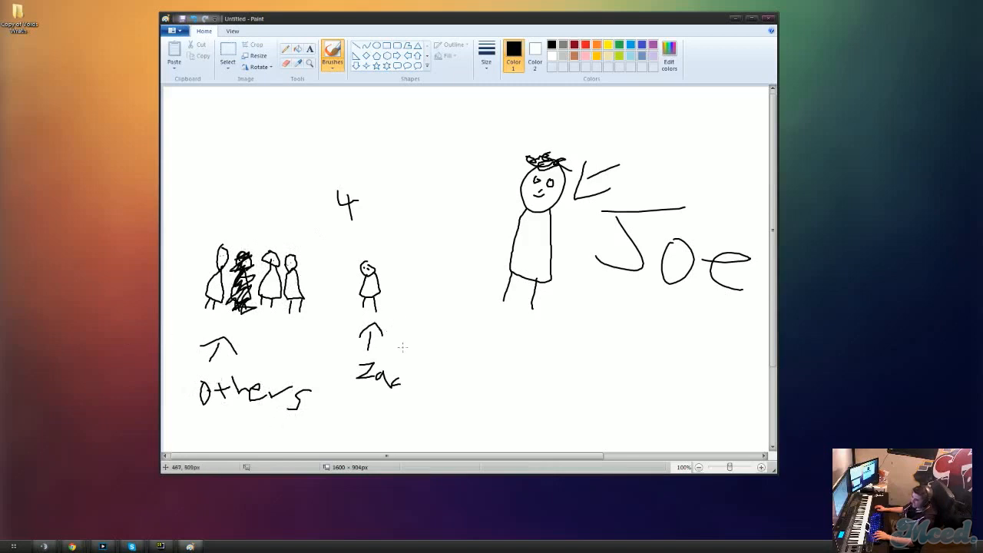
{"action": "mouse_move", "coordinate": [409, 340]}
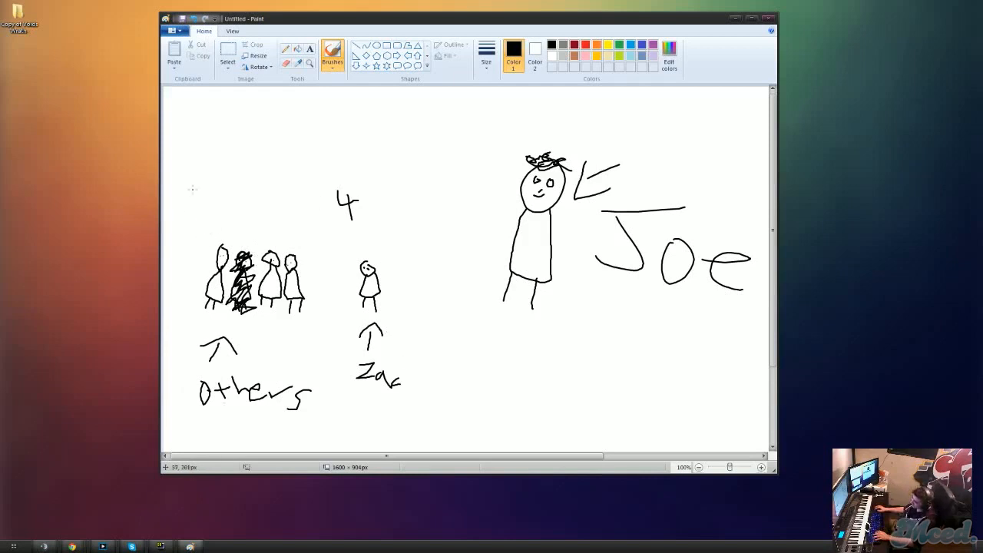
- Add a downward arrow and the label 'gurls' above the group of figures
{"action": "left_click_drag", "start_coordinate": [253, 138], "coordinate": [218, 222]}
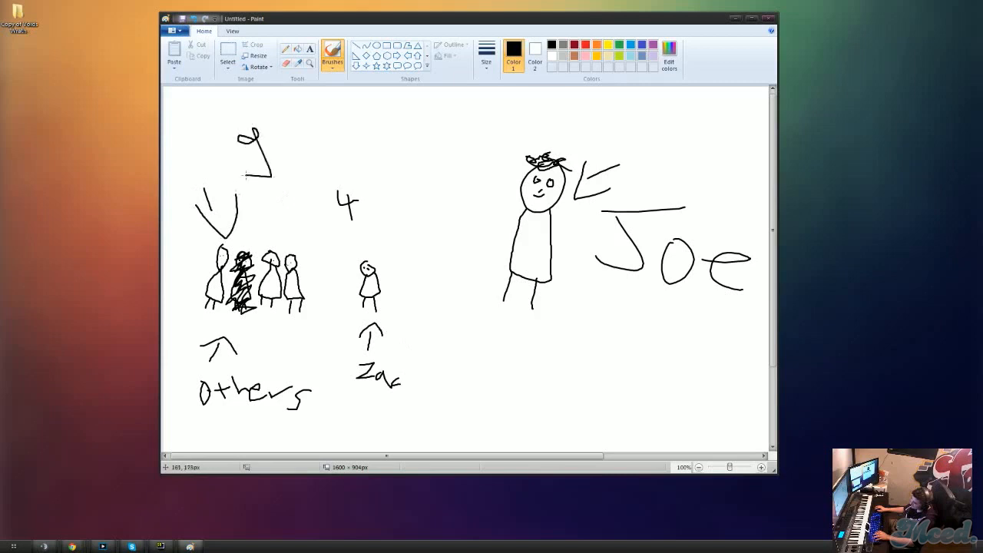
{"action": "left_click_drag", "start_coordinate": [269, 146], "coordinate": [350, 154]}
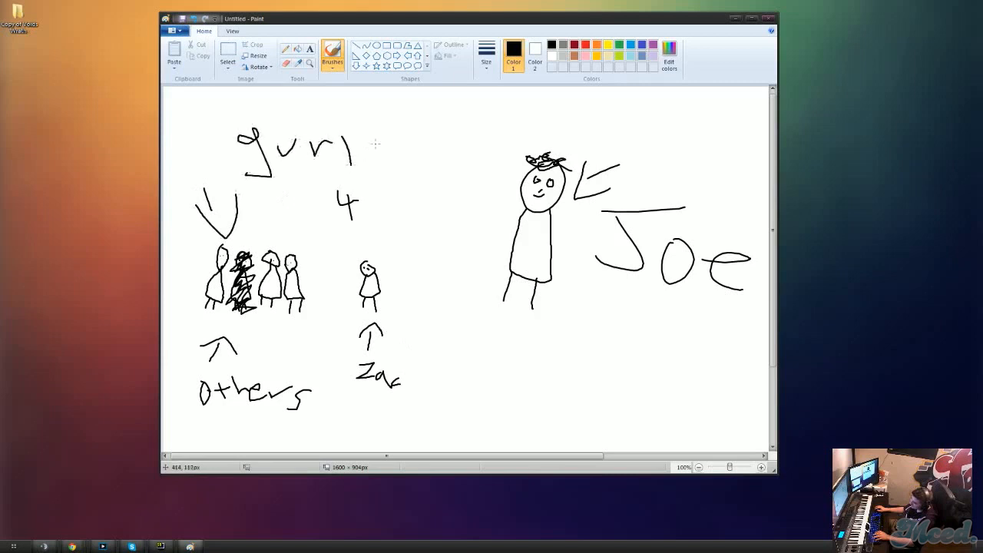
{"action": "left_click_drag", "start_coordinate": [353, 151], "coordinate": [422, 166]}
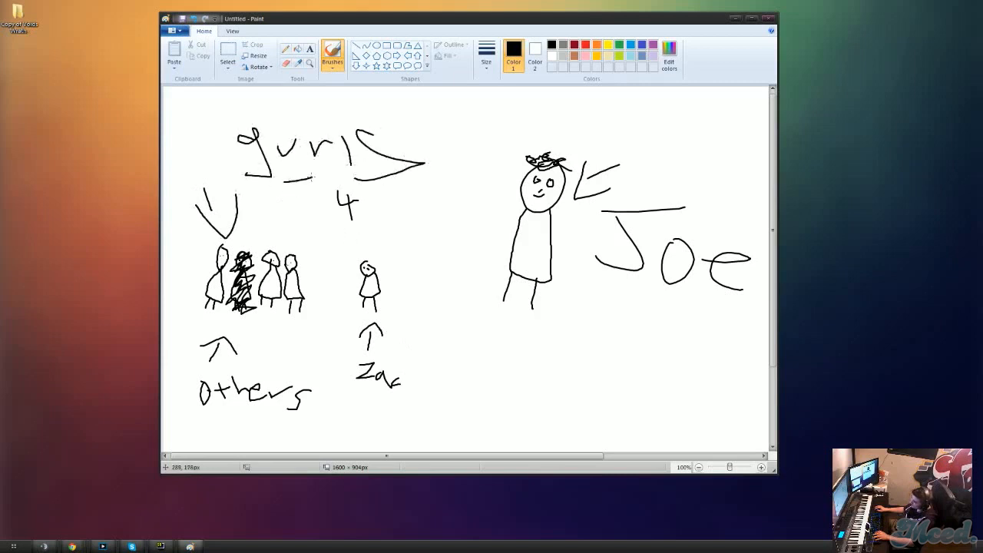
{"action": "mouse_move", "coordinate": [424, 329]}
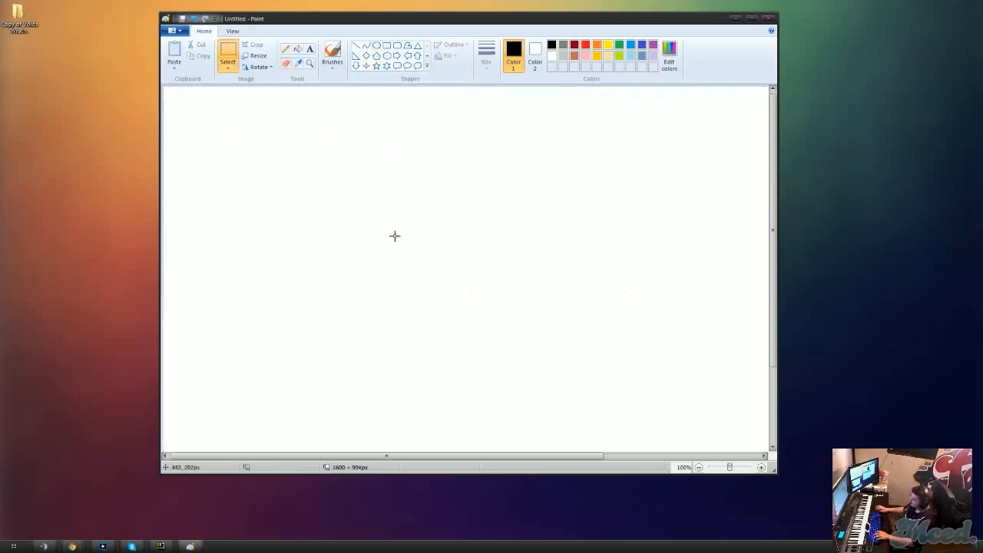
- Wipe the canvas blank for a new frame and bring up the brush styles
{"action": "left_click_drag", "start_coordinate": [356, 199], "coordinate": [428, 258]}
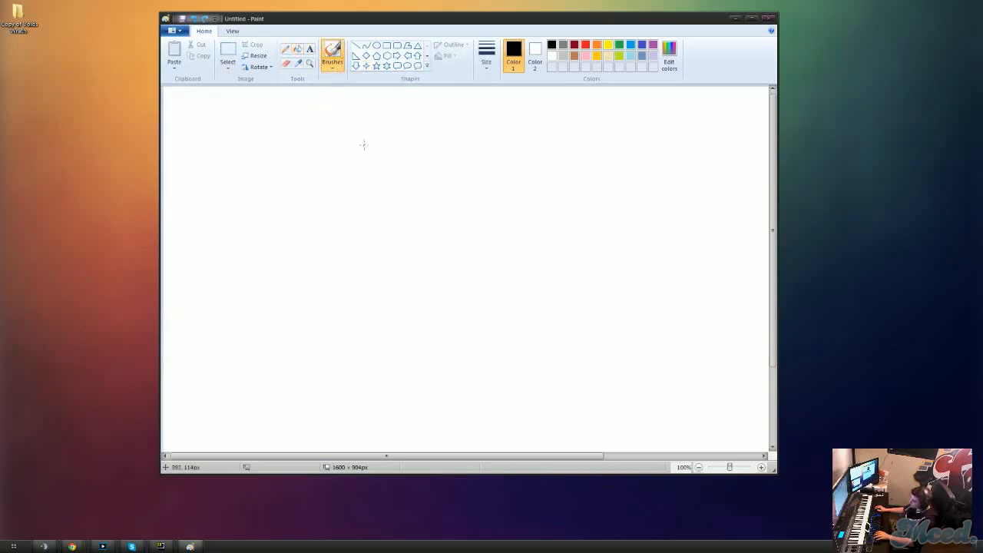
{"action": "left_click", "coordinate": [332, 54]}
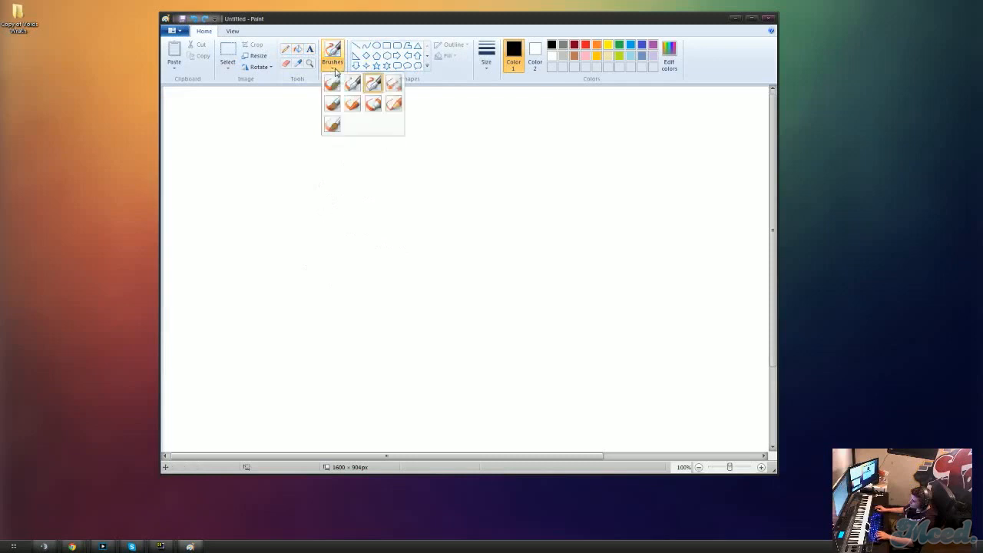
- Draw a thick calligraphy test stroke, undo it, and return to the plain thin brush
{"action": "left_click_drag", "start_coordinate": [345, 172], "coordinate": [438, 238]}
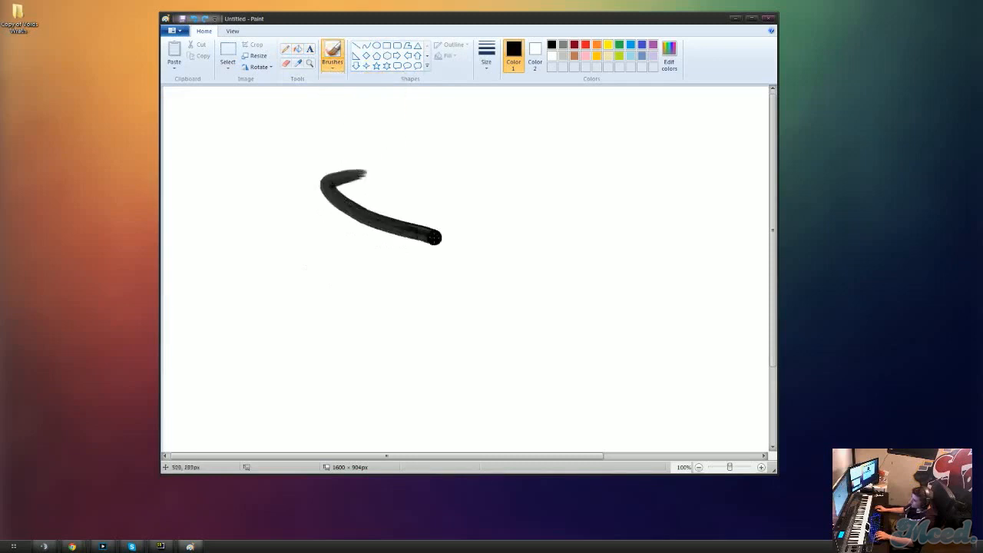
{"action": "left_click", "coordinate": [331, 53]}
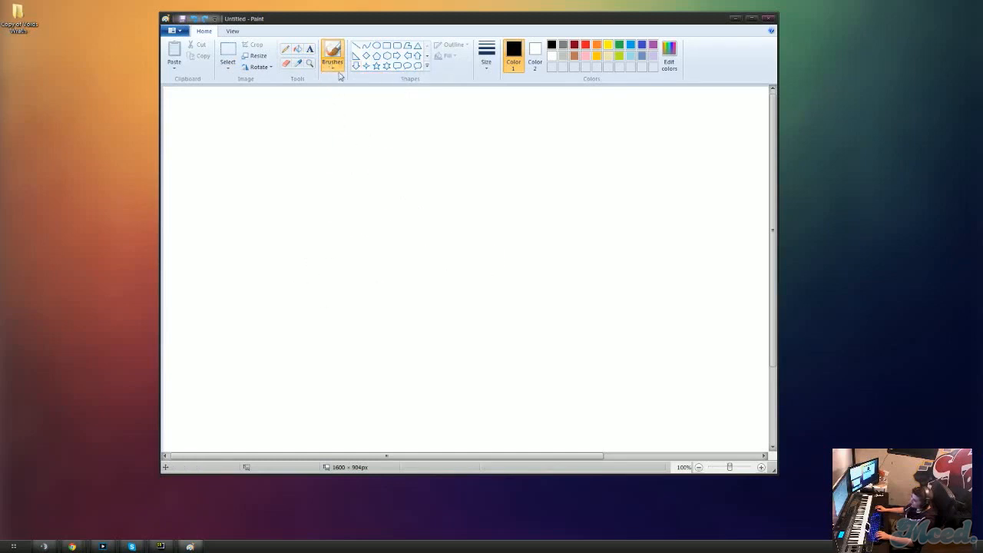
{"action": "mouse_move", "coordinate": [377, 90]}
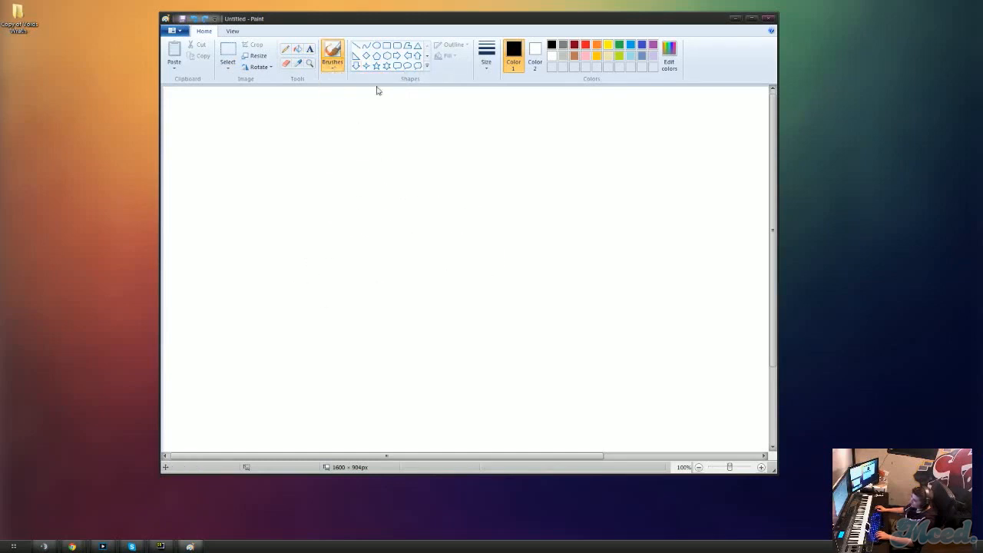
{"action": "left_click", "coordinate": [332, 49]}
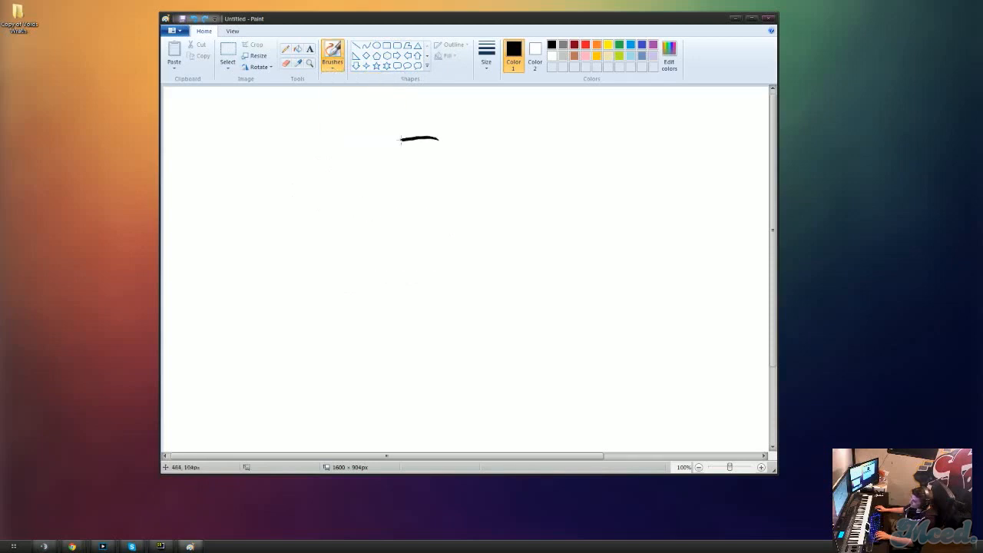
- Draw a new stick figure with an arm holding a box and write 'toys' on it
{"action": "left_click", "coordinate": [332, 55]}
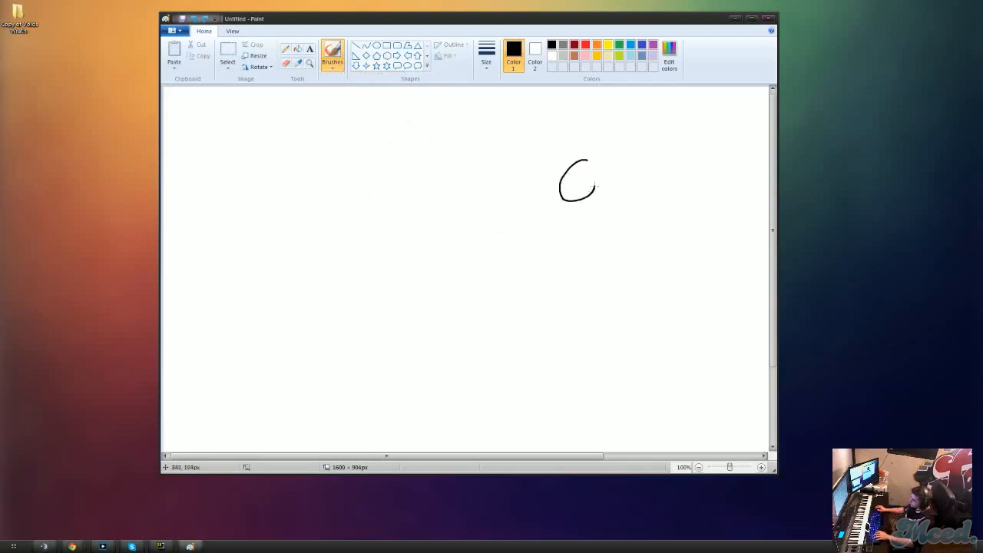
{"action": "left_click_drag", "start_coordinate": [565, 203], "coordinate": [546, 280]}
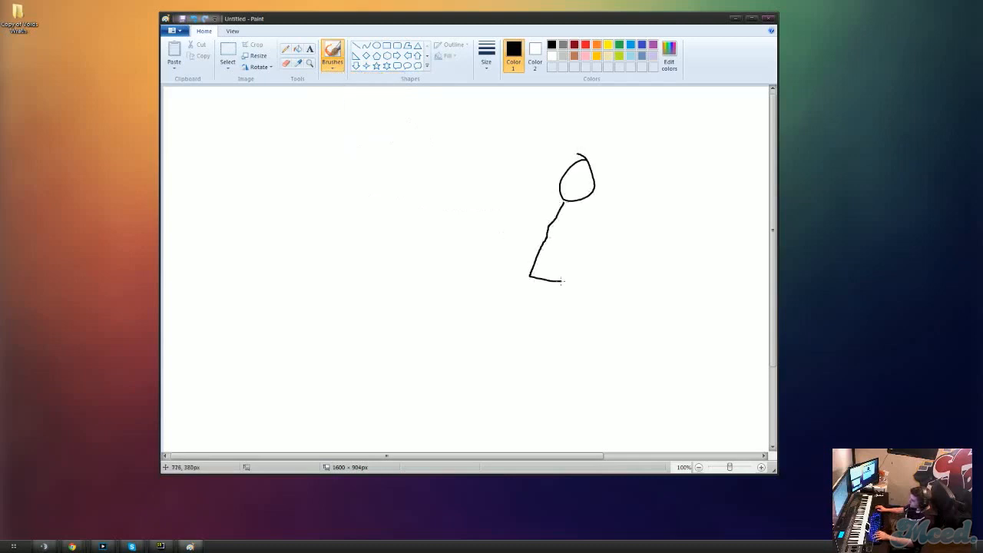
{"action": "left_click_drag", "start_coordinate": [565, 215], "coordinate": [568, 315]}
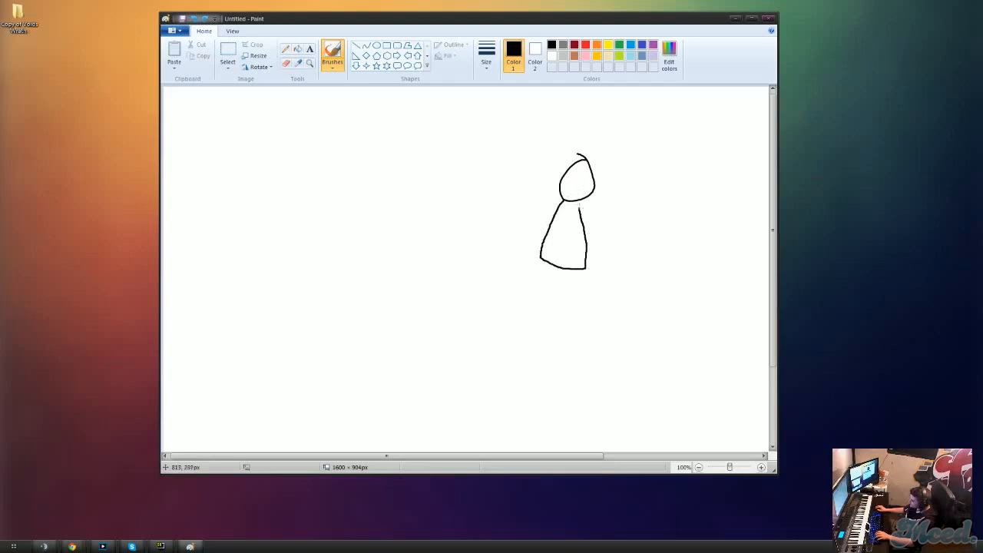
{"action": "left_click_drag", "start_coordinate": [545, 268], "coordinate": [566, 288]}
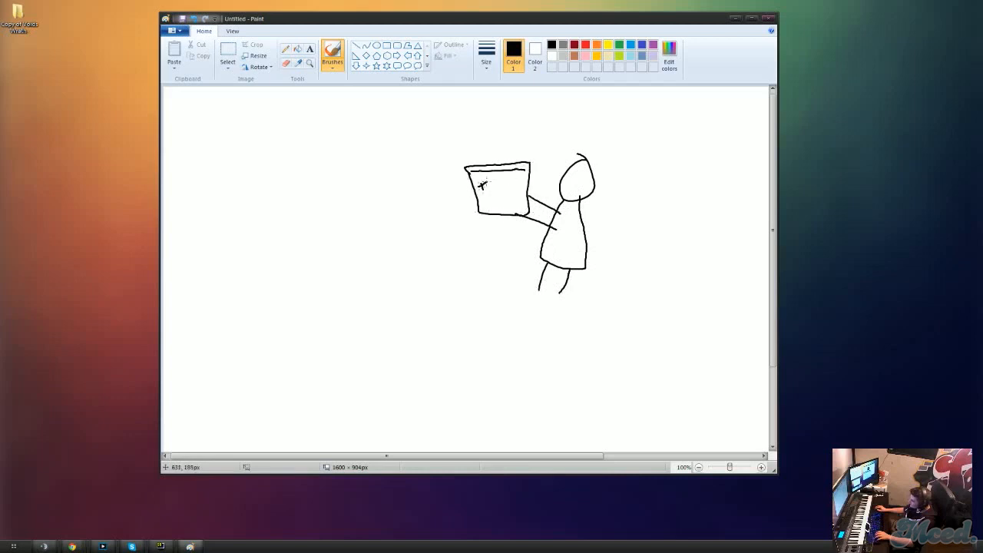
{"action": "left_click_drag", "start_coordinate": [479, 187], "coordinate": [507, 187]}
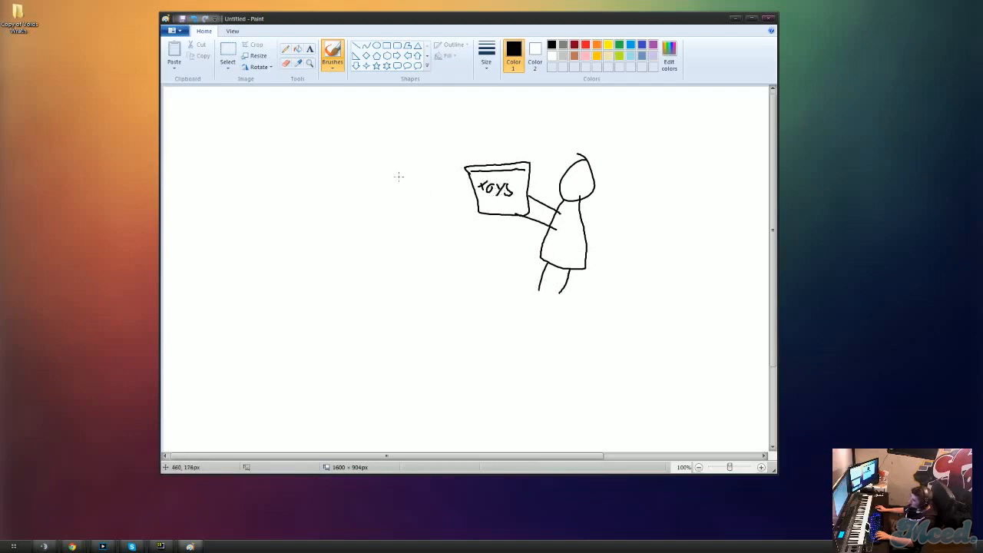
- Add a tall door left of the figure, small boxes beside it, and a smiling face
{"action": "left_click_drag", "start_coordinate": [326, 146], "coordinate": [341, 289]}
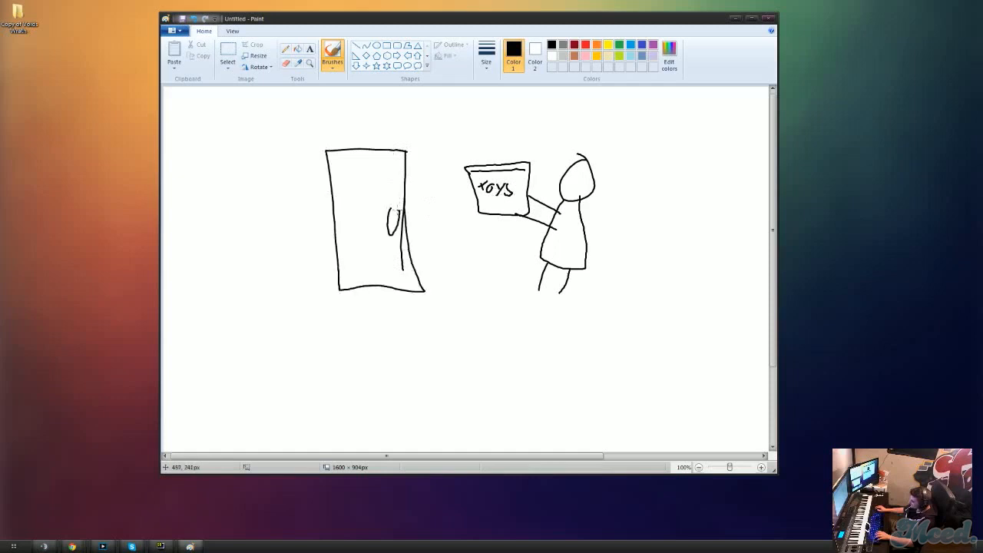
{"action": "left_click_drag", "start_coordinate": [453, 230], "coordinate": [461, 274]}
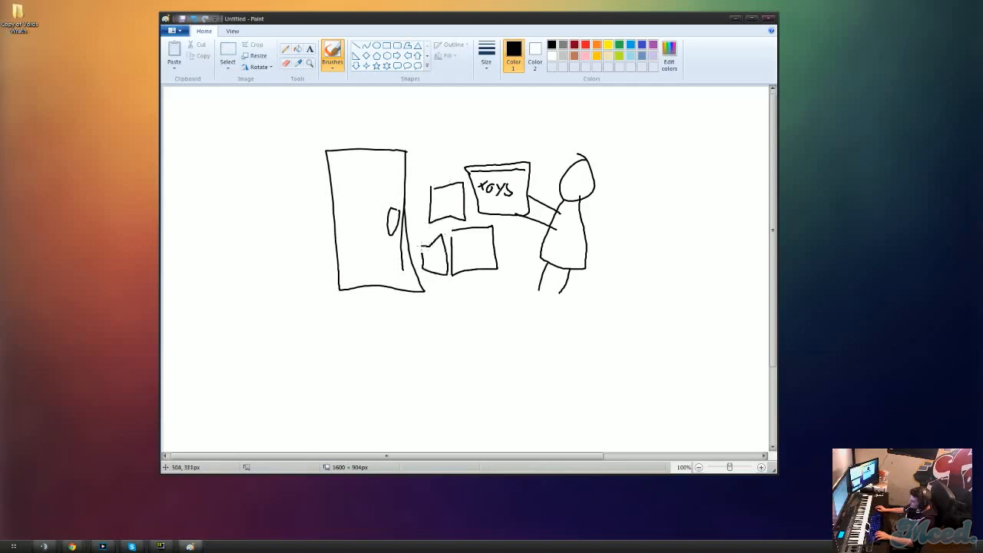
{"action": "left_click_drag", "start_coordinate": [414, 151], "coordinate": [448, 169]}
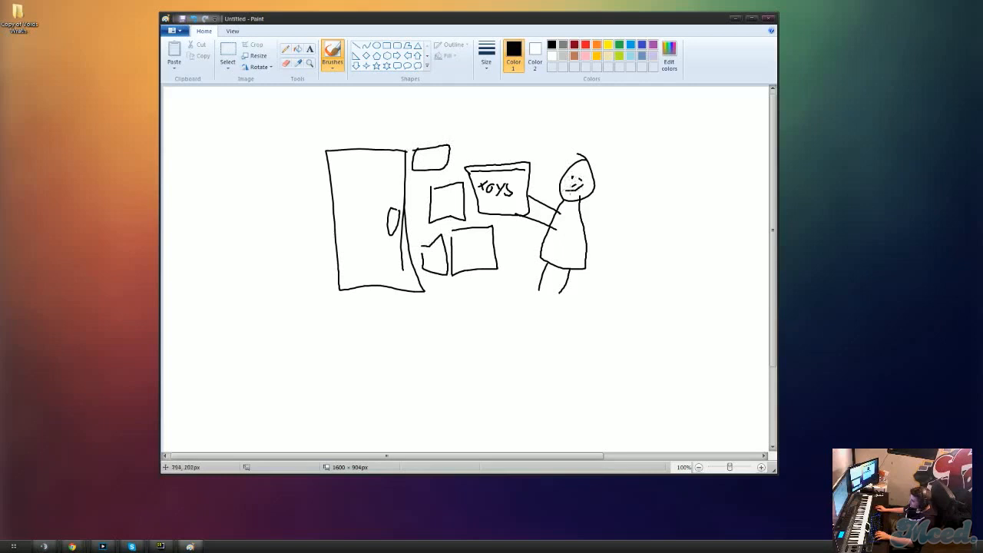
{"action": "mouse_move", "coordinate": [411, 312]}
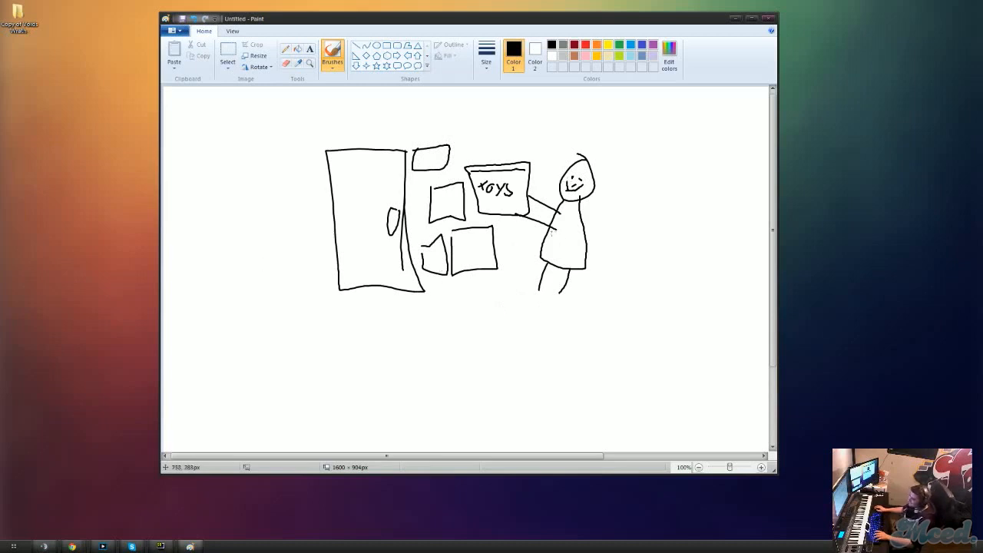
- Draw a long-haired figure standing left of the door
{"action": "left_click_drag", "start_coordinate": [269, 192], "coordinate": [331, 208]}
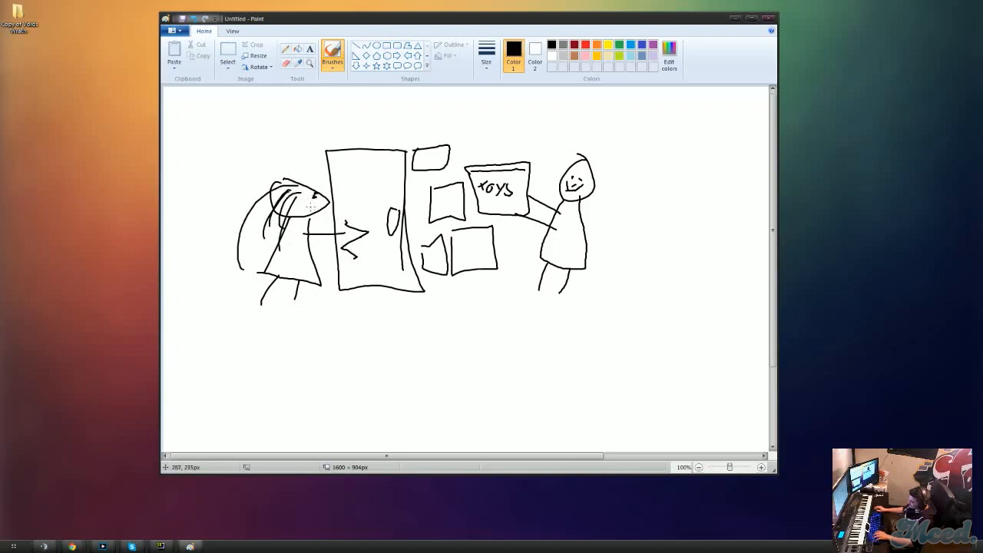
{"action": "mouse_move", "coordinate": [378, 206]}
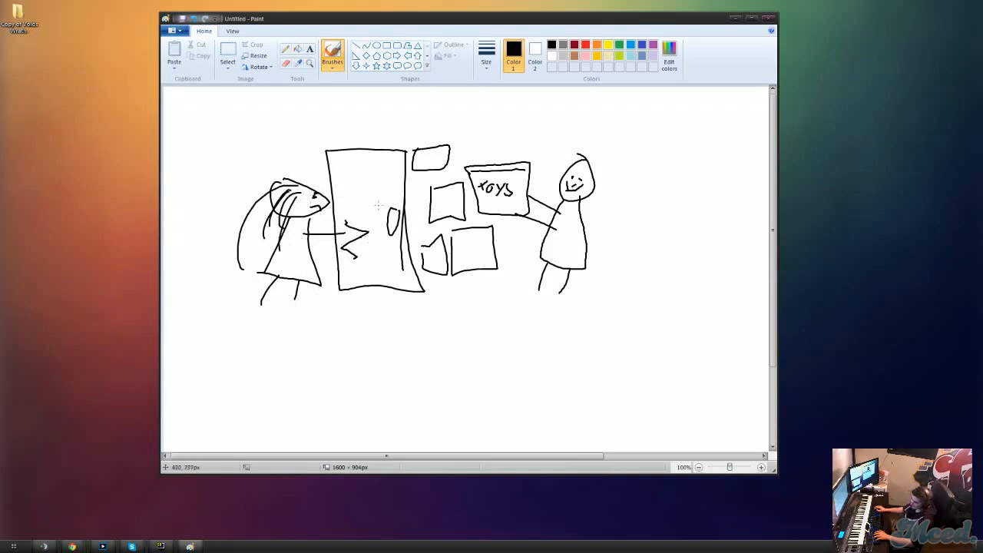
{"action": "mouse_move", "coordinate": [639, 231]}
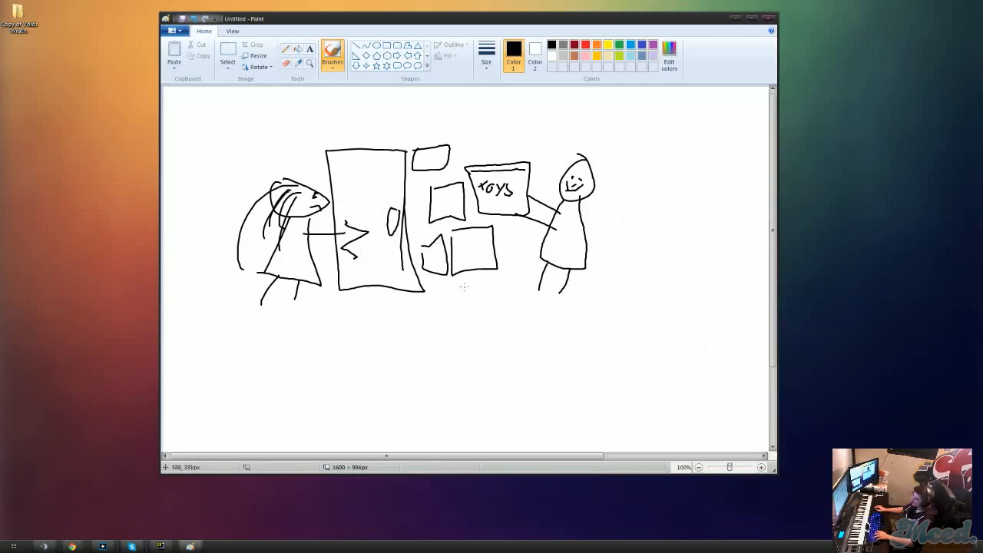
{"action": "mouse_move", "coordinate": [464, 289]}
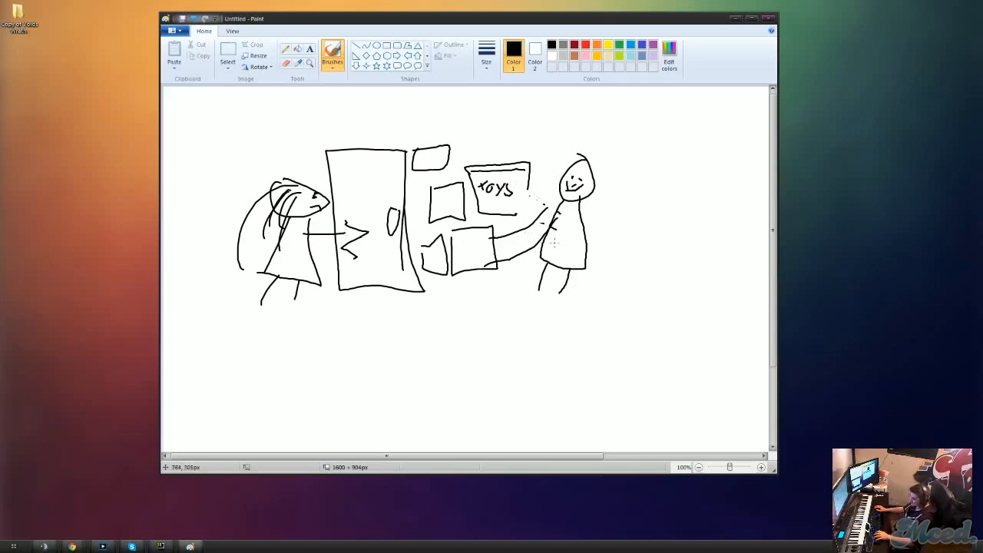
{"action": "mouse_move", "coordinate": [522, 114]}
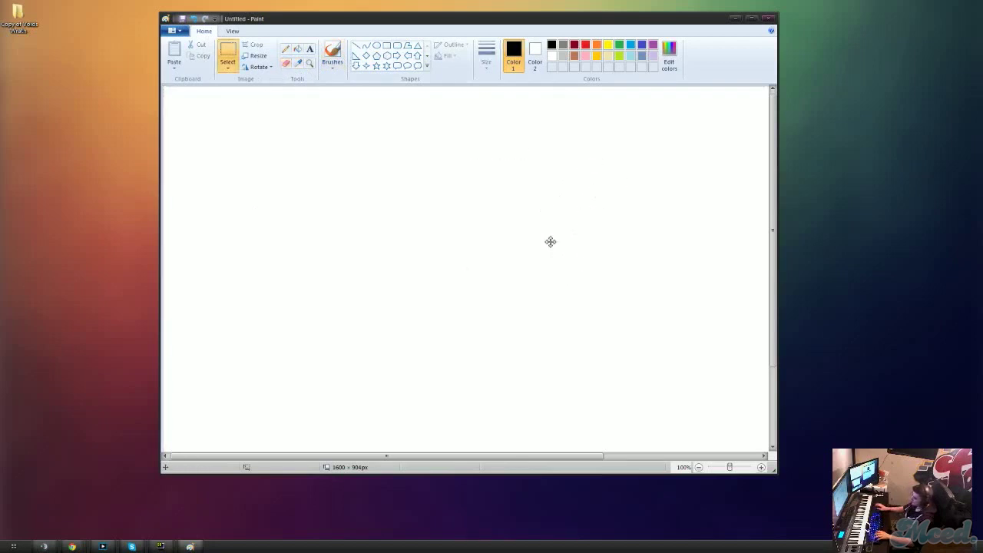
- Freehand a door with a knob, a long-haired figure beside it, and a frowning stick figure at right
{"action": "left_click", "coordinate": [330, 52]}
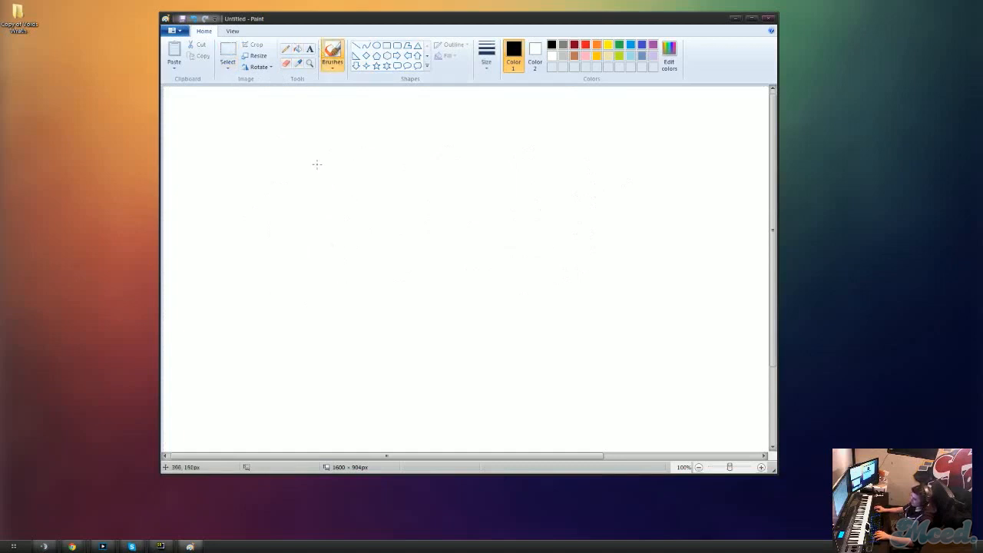
{"action": "left_click_drag", "start_coordinate": [307, 154], "coordinate": [361, 285]}
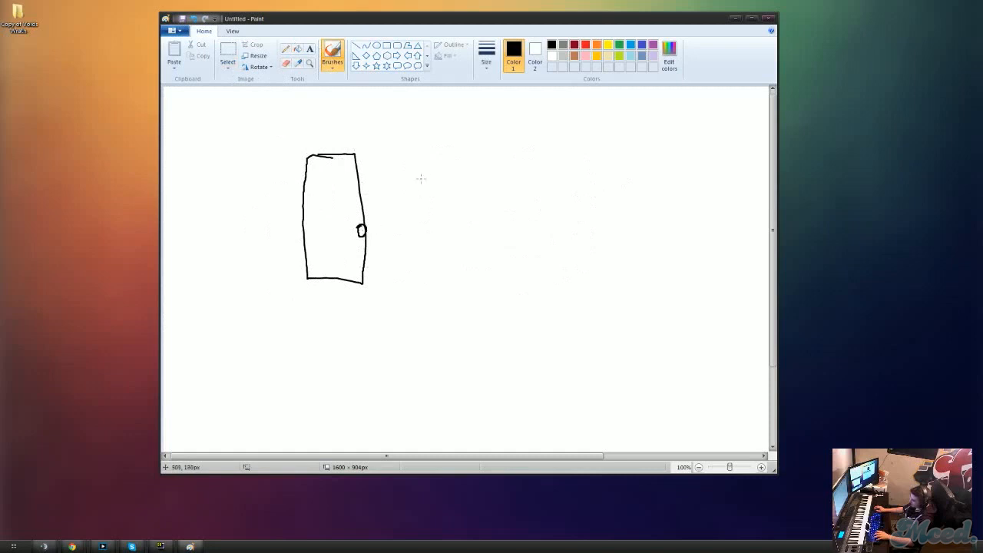
{"action": "left_click_drag", "start_coordinate": [399, 253], "coordinate": [422, 172]}
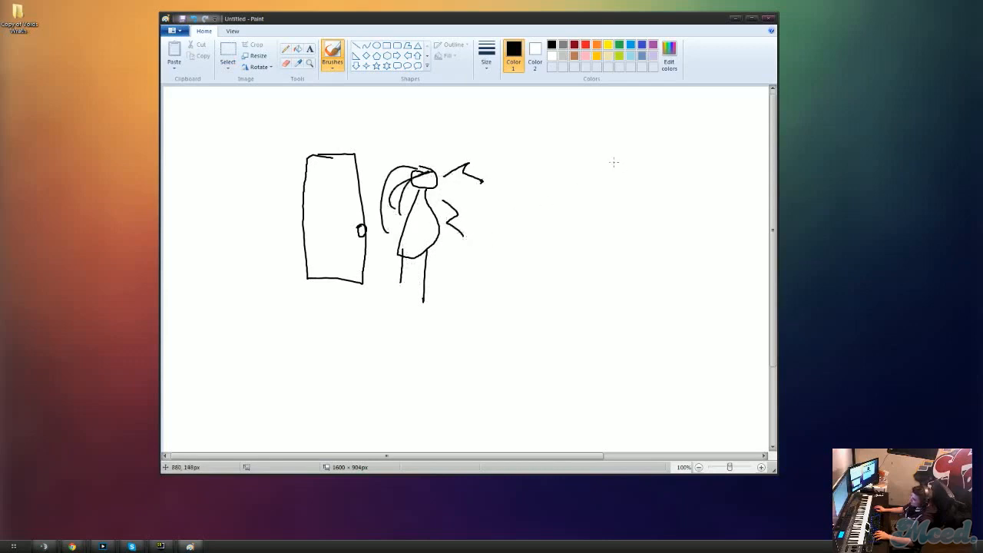
{"action": "left_click_drag", "start_coordinate": [583, 166], "coordinate": [576, 280]}
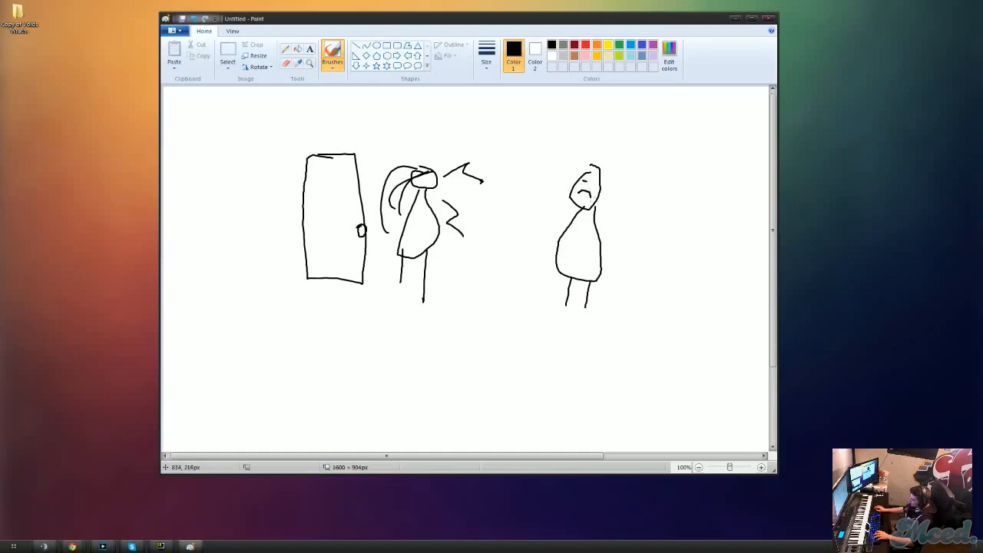
{"action": "mouse_move", "coordinate": [433, 404]}
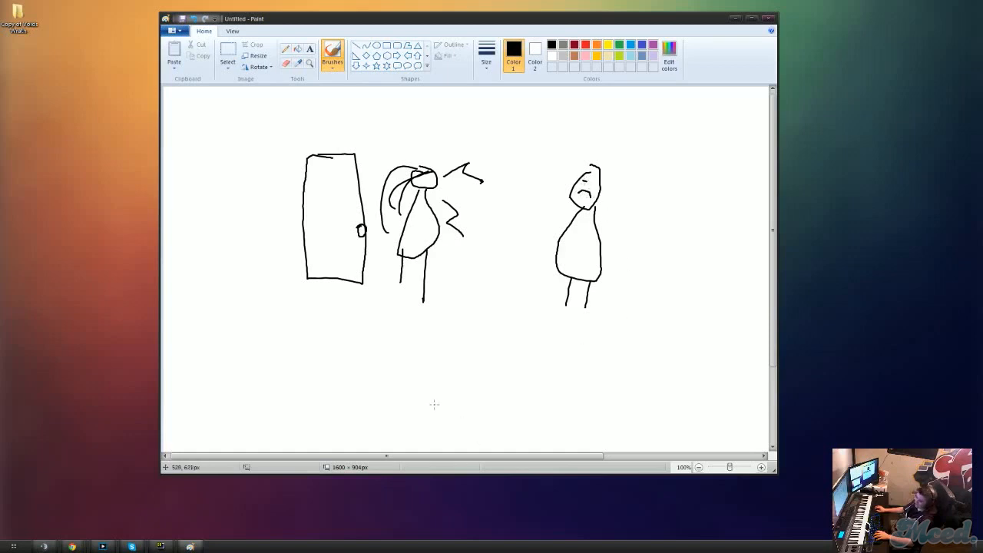
{"action": "mouse_move", "coordinate": [461, 272]}
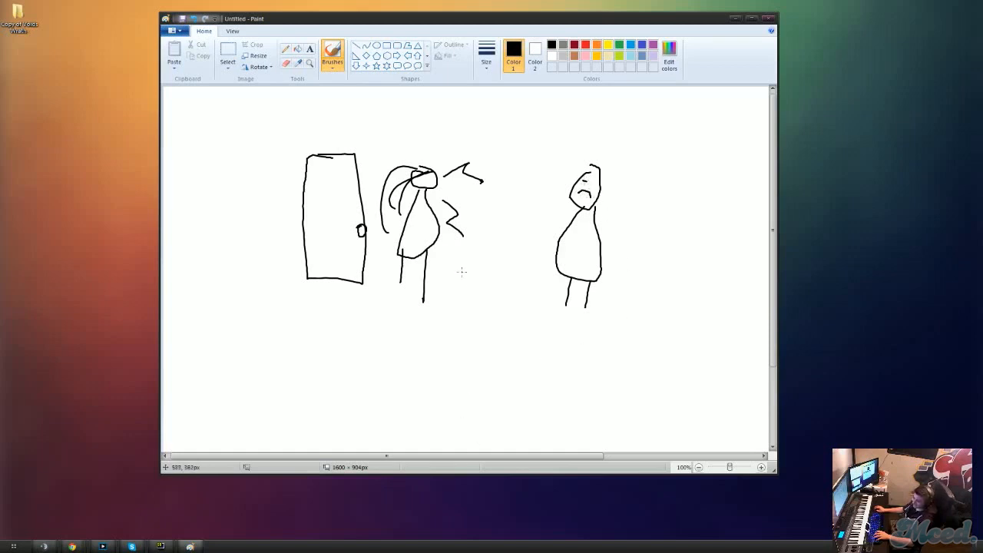
{"action": "mouse_move", "coordinate": [479, 331]}
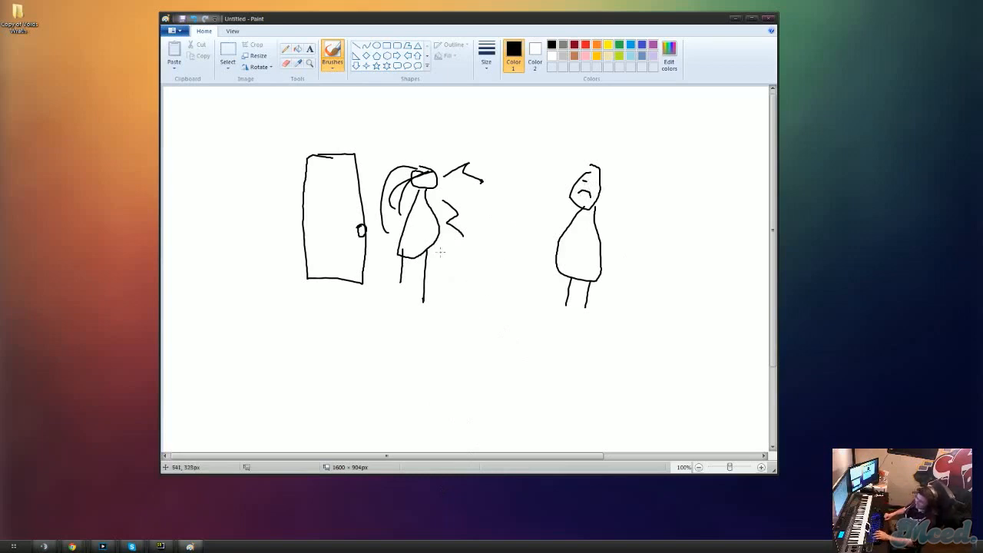
{"action": "mouse_move", "coordinate": [648, 308]}
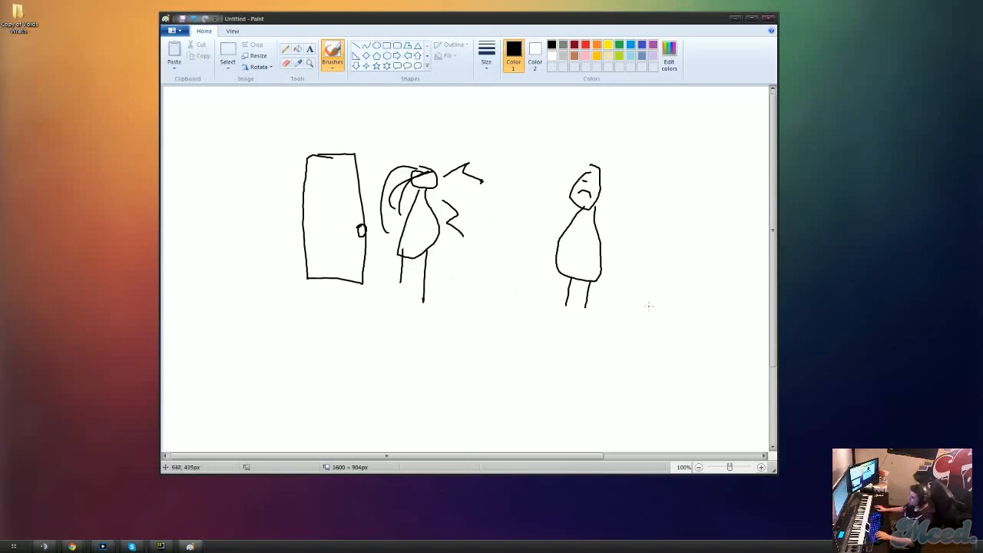
{"action": "mouse_move", "coordinate": [461, 265]}
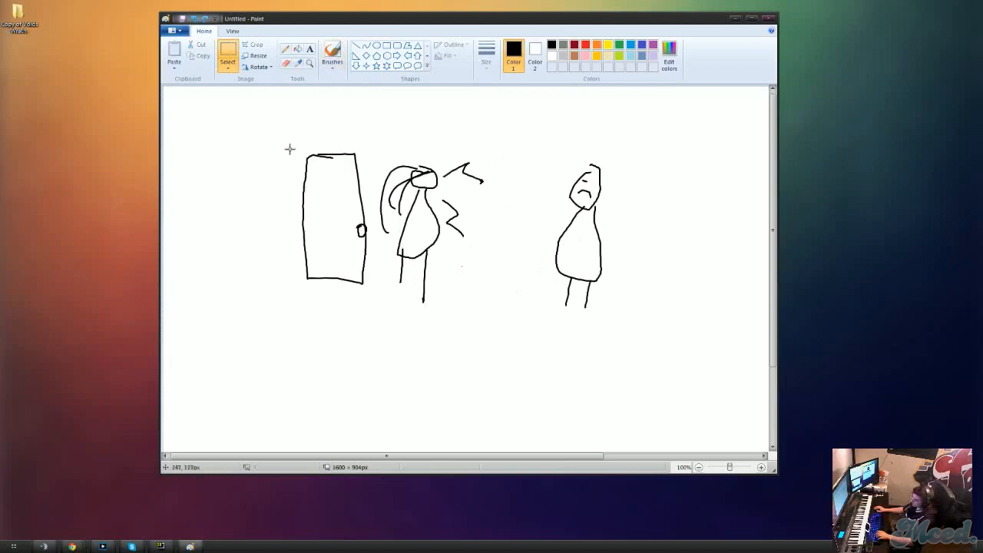
- Clear the canvas, then draw a tall figure with legs and face saying 'Friend?'
{"action": "left_click", "coordinate": [332, 55]}
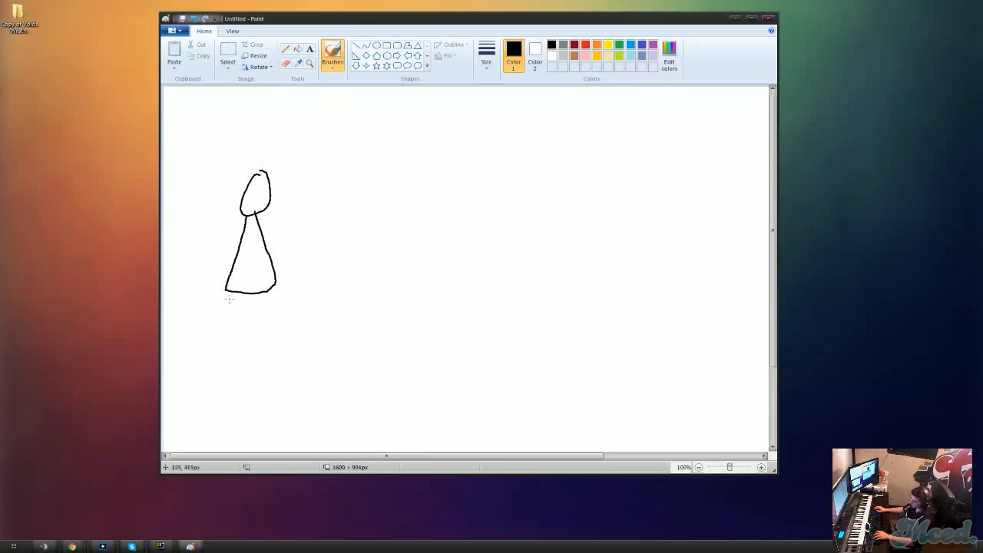
{"action": "left_click_drag", "start_coordinate": [239, 291], "coordinate": [271, 315]}
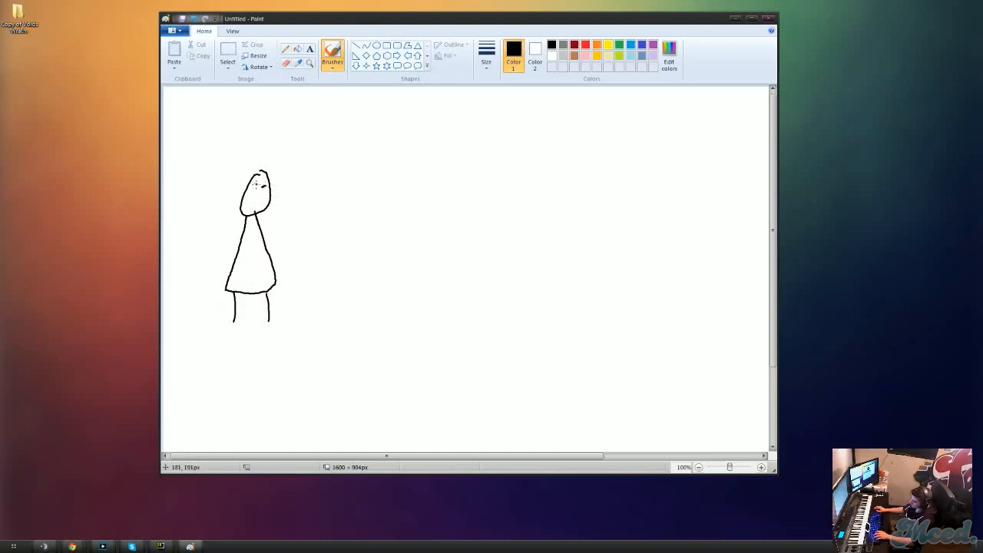
{"action": "left_click_drag", "start_coordinate": [254, 187], "coordinate": [264, 200]}
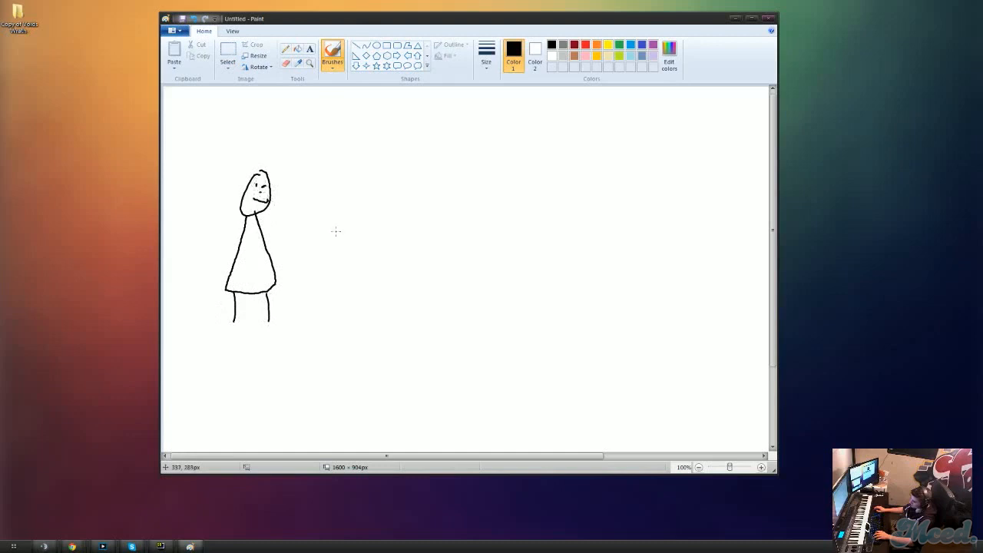
{"action": "left_click_drag", "start_coordinate": [252, 175], "coordinate": [271, 171]}
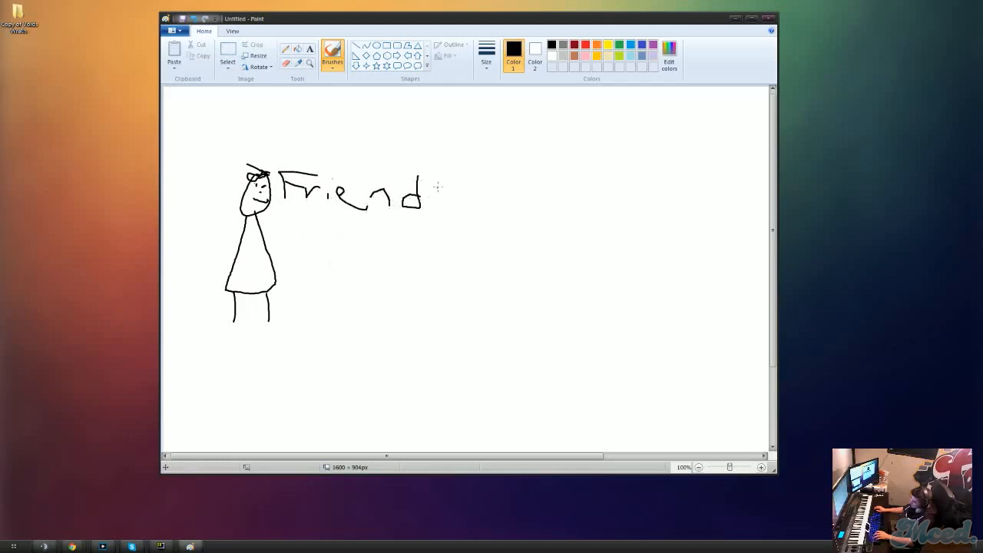
{"action": "left_click_drag", "start_coordinate": [438, 181], "coordinate": [446, 223]}
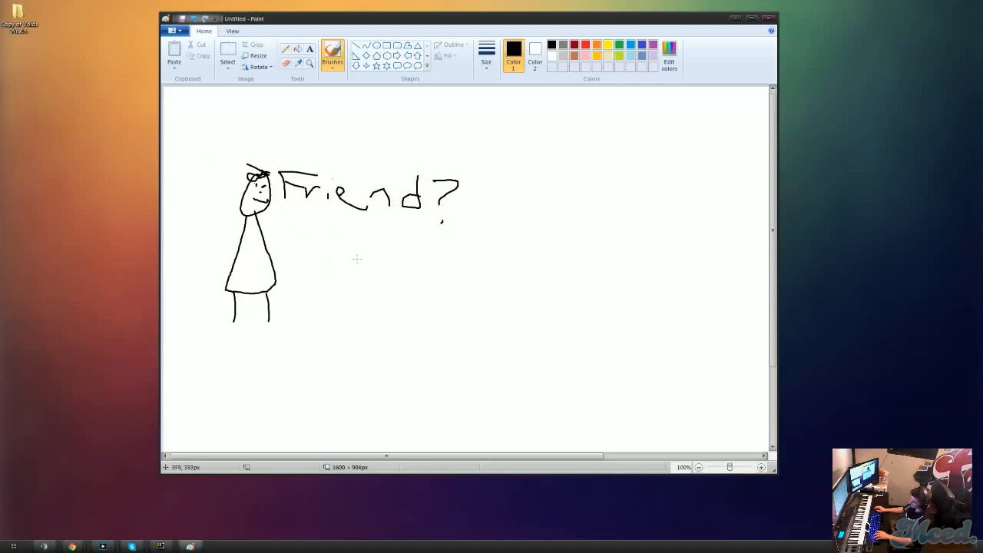
- Add a small figure below, the underlined name Jack under the arrow, then clear for the next frame
{"action": "left_click_drag", "start_coordinate": [361, 238], "coordinate": [357, 294]}
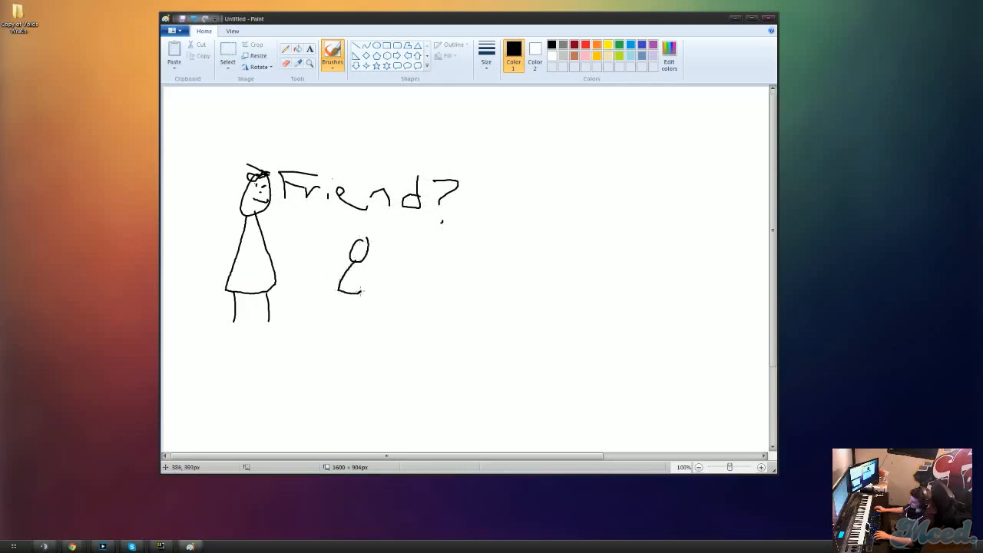
{"action": "left_click_drag", "start_coordinate": [354, 261], "coordinate": [353, 307]}
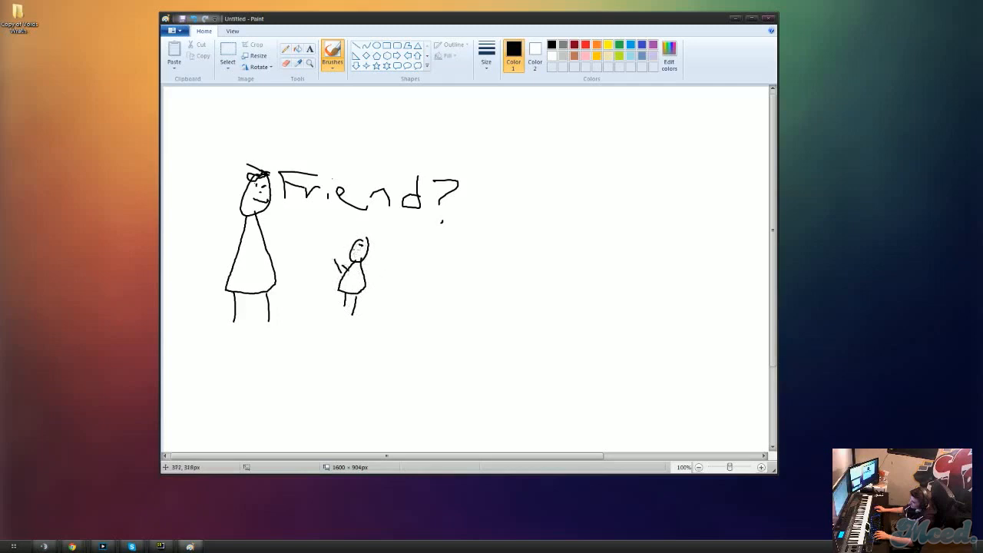
{"action": "mouse_move", "coordinate": [486, 315]}
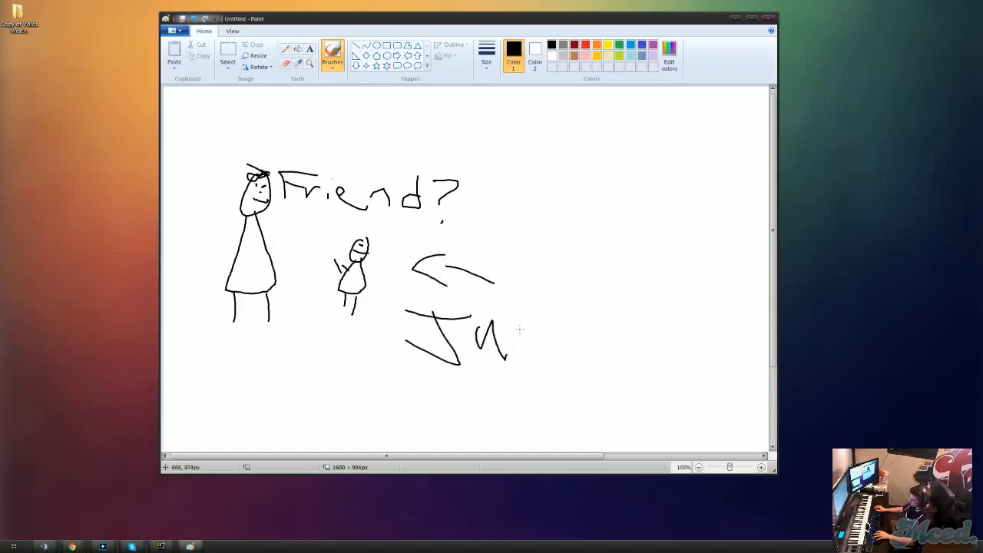
{"action": "left_click_drag", "start_coordinate": [499, 323], "coordinate": [576, 377]}
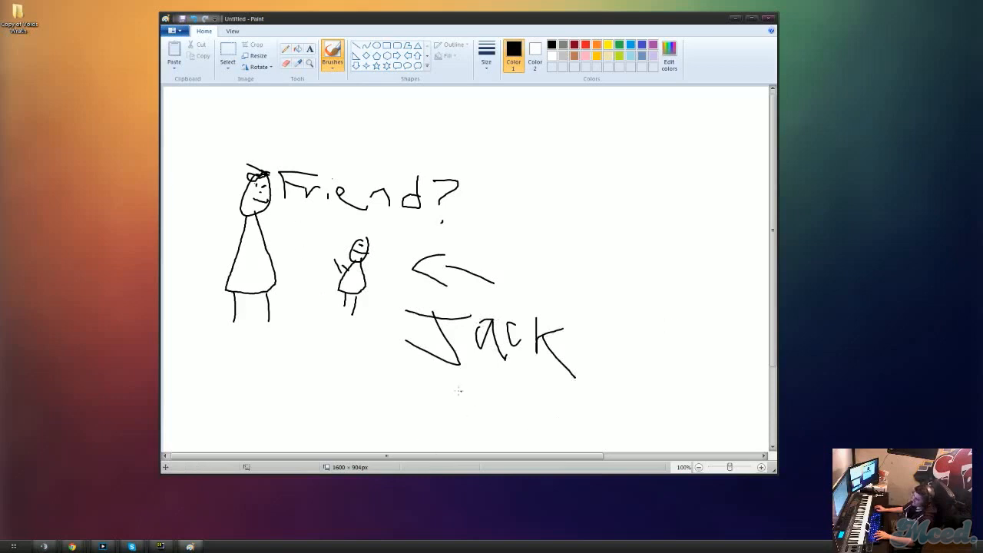
{"action": "left_click_drag", "start_coordinate": [449, 396], "coordinate": [519, 399]}
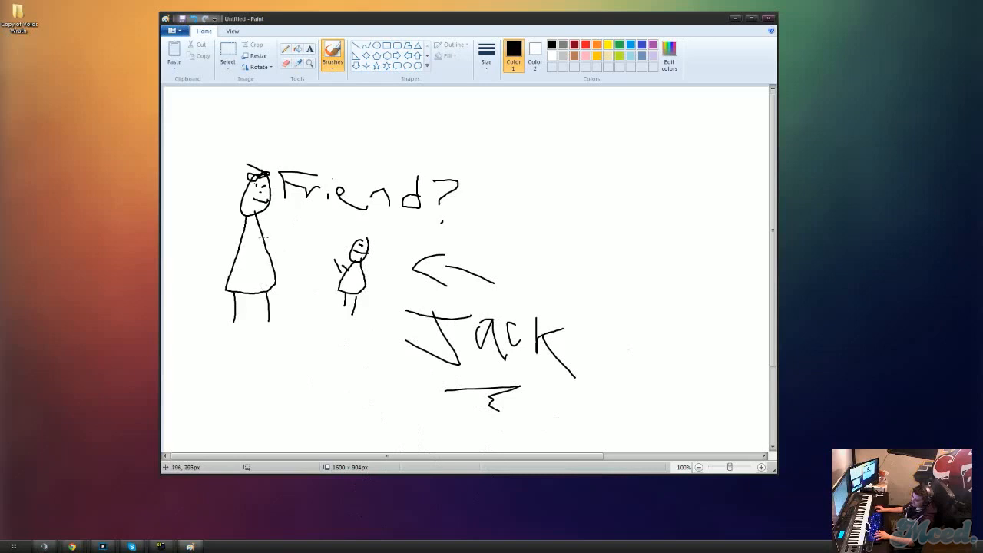
{"action": "mouse_move", "coordinate": [341, 328]}
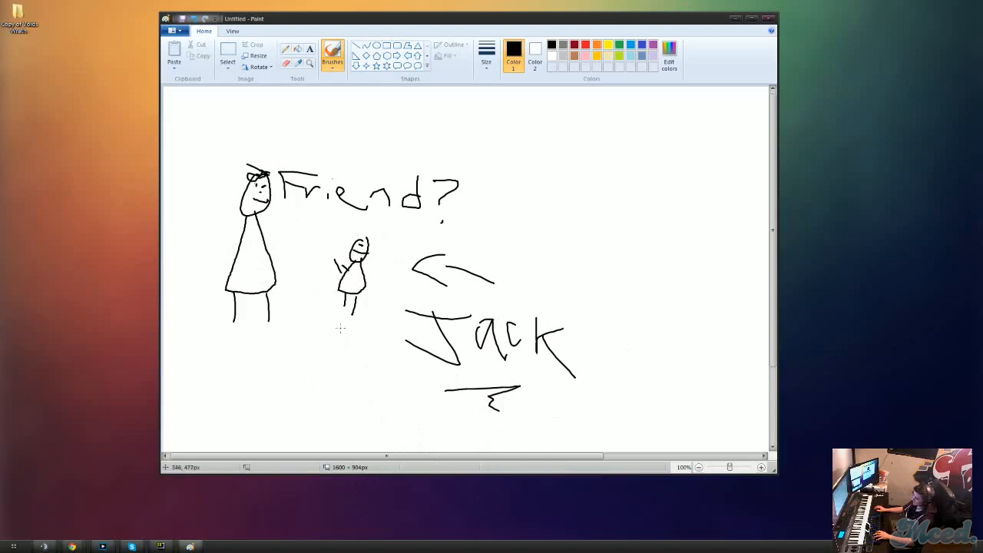
{"action": "mouse_move", "coordinate": [323, 335]}
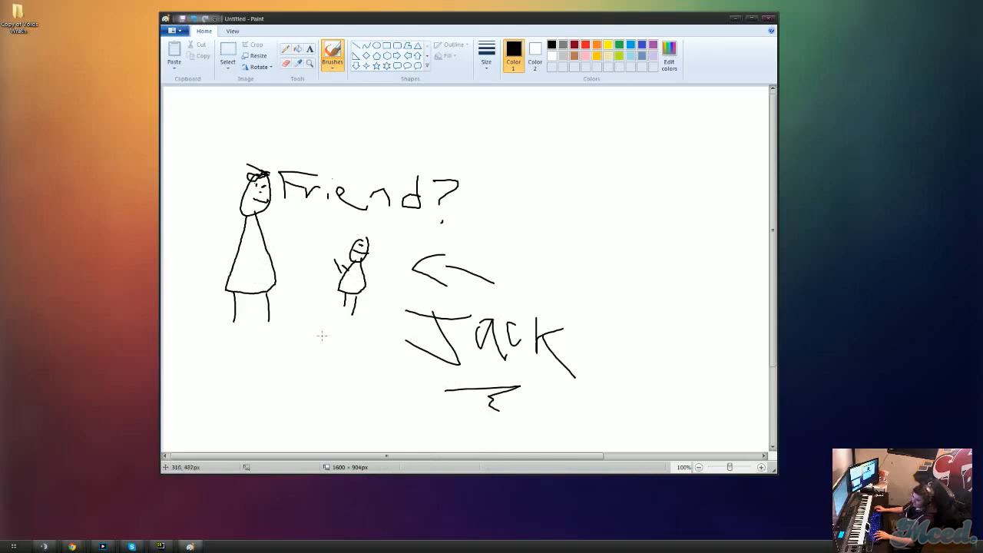
{"action": "mouse_move", "coordinate": [370, 280]}
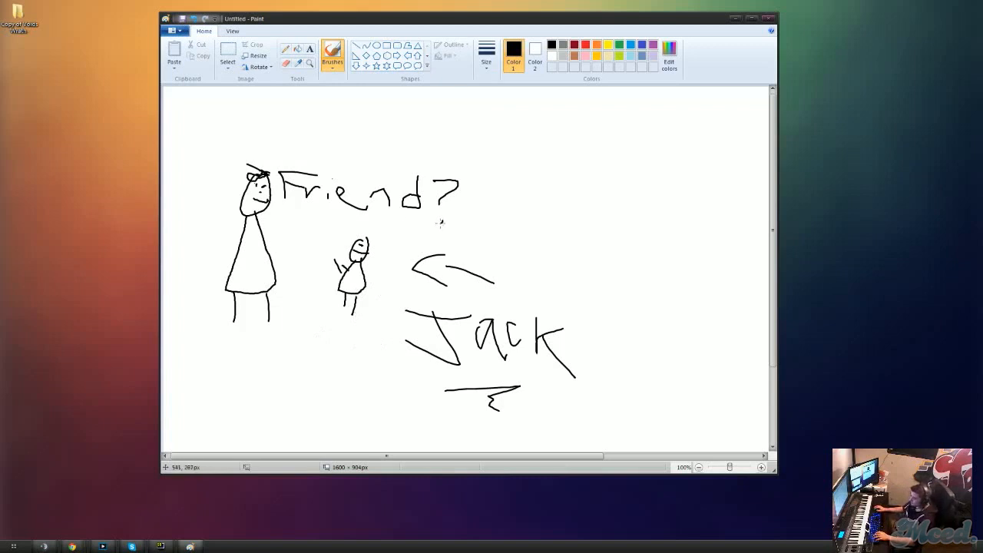
{"action": "mouse_move", "coordinate": [417, 224]}
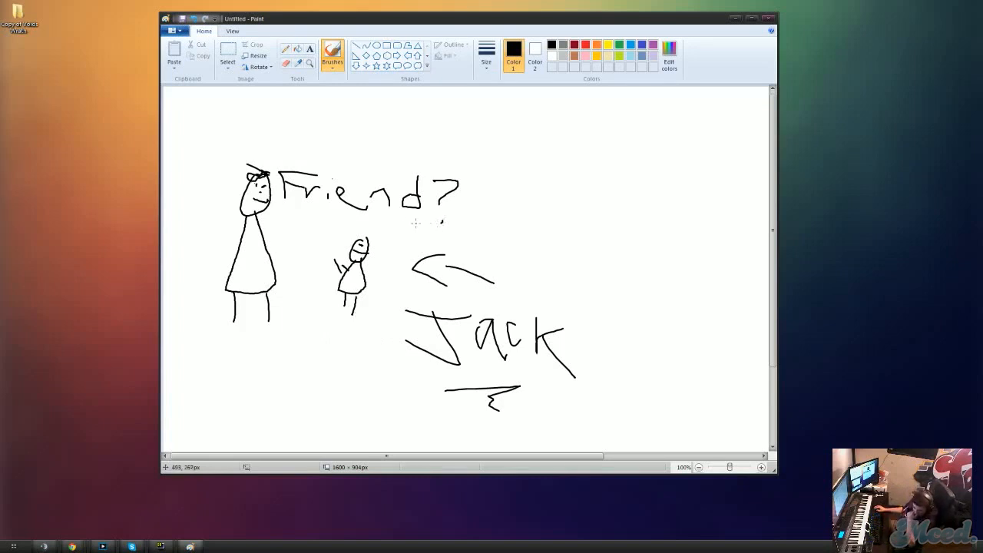
{"action": "left_click", "coordinate": [227, 51]}
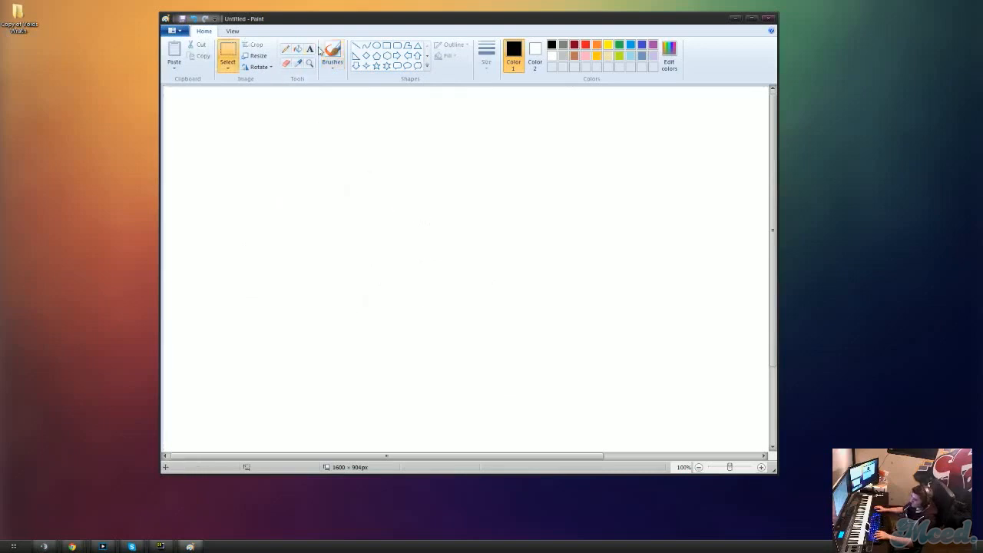
- Brush a thick-outlined head with eyes and mouth, a car on the right and a small figure beside it
{"action": "left_click", "coordinate": [331, 52]}
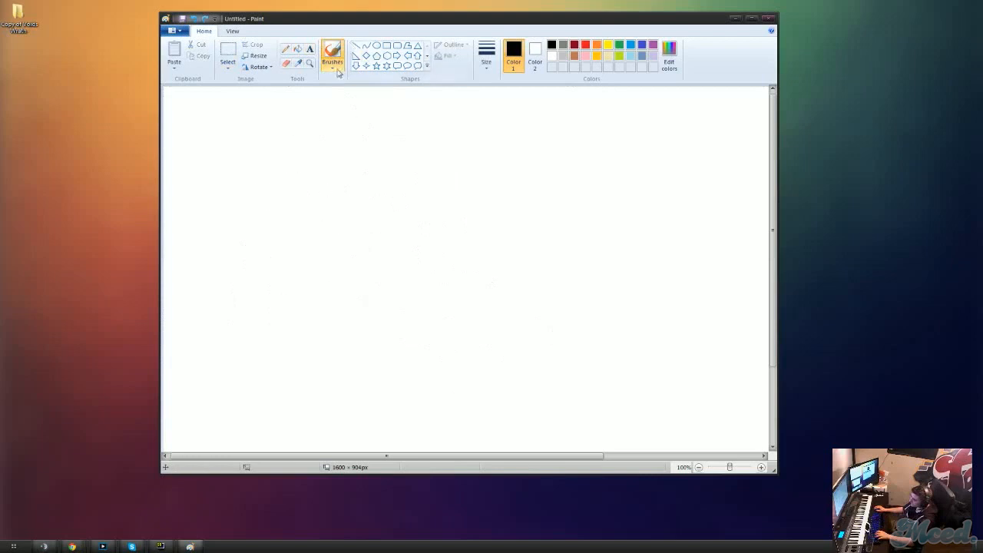
{"action": "left_click_drag", "start_coordinate": [307, 115], "coordinate": [360, 292]}
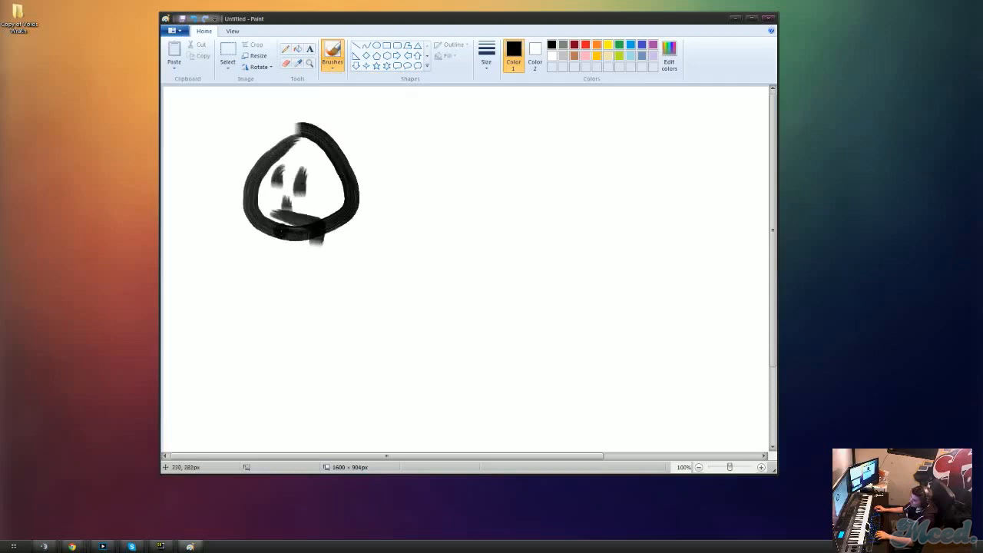
{"action": "left_click_drag", "start_coordinate": [307, 230], "coordinate": [341, 376]}
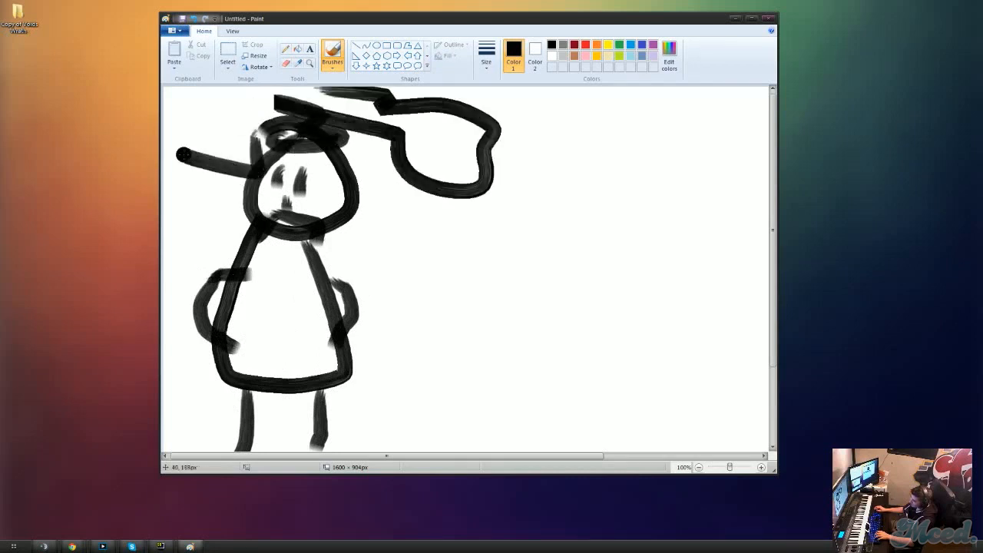
{"action": "left_click_drag", "start_coordinate": [442, 231], "coordinate": [765, 412]}
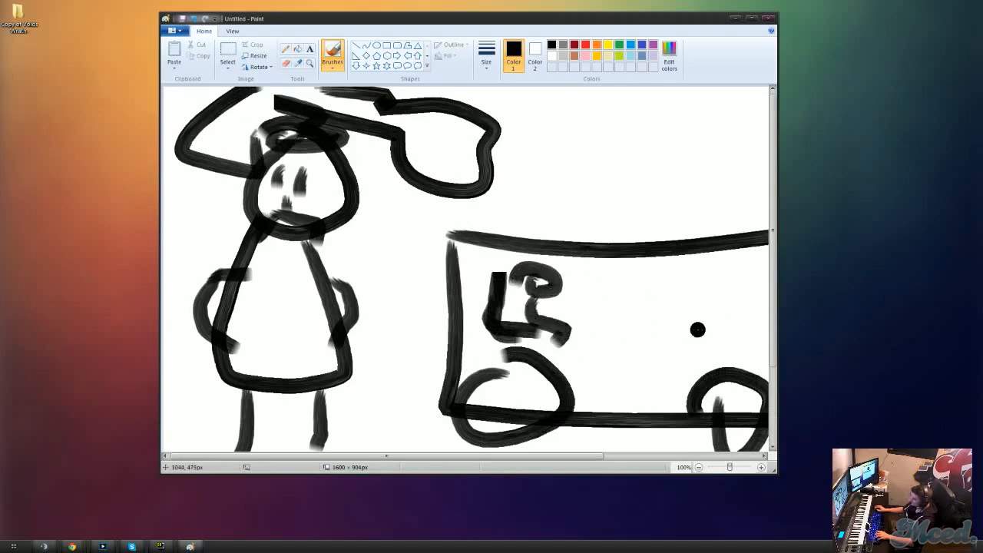
{"action": "left_click_drag", "start_coordinate": [695, 330], "coordinate": [648, 295]}
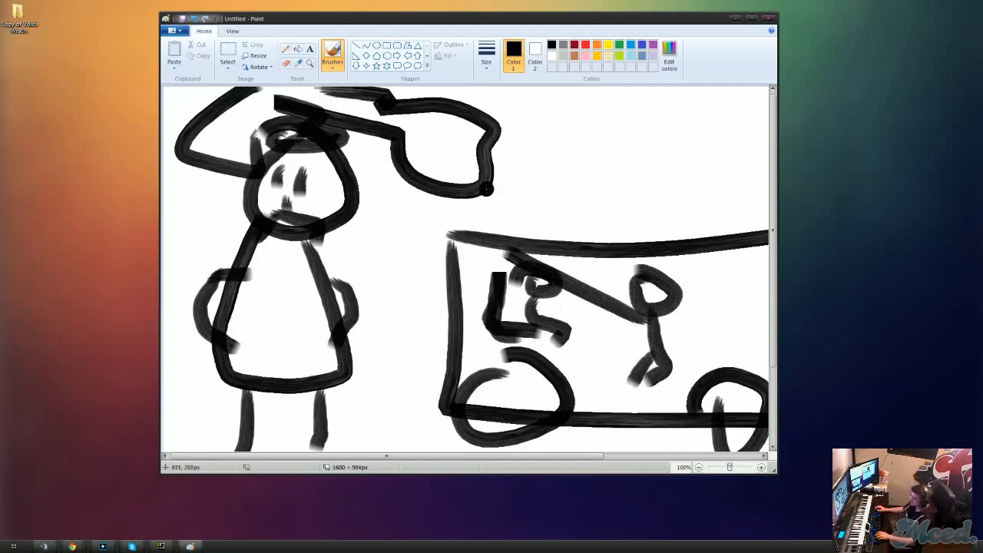
- Streak thick black lines across the scene and paint red streaks rising above the car
{"action": "left_click_drag", "start_coordinate": [261, 153], "coordinate": [668, 338]}
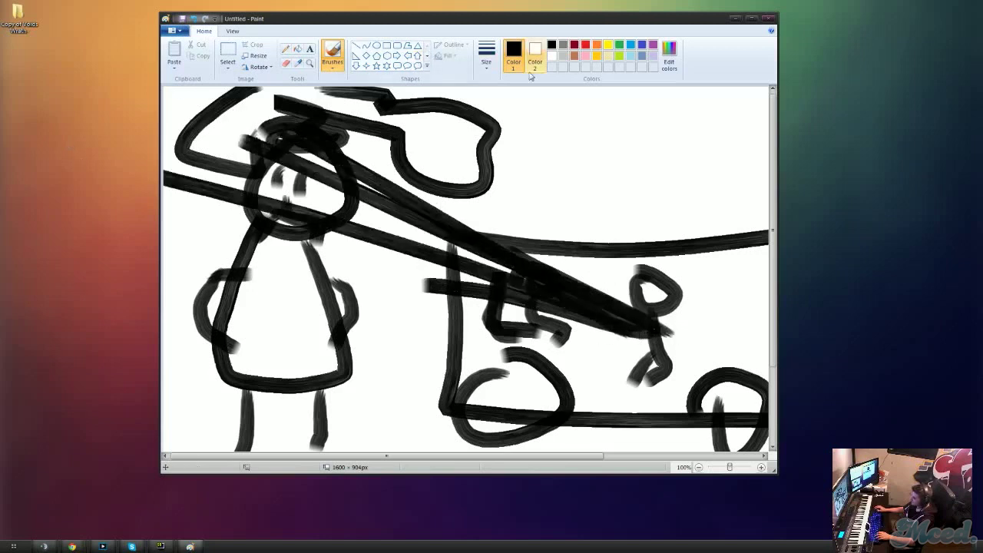
{"action": "left_click_drag", "start_coordinate": [547, 295], "coordinate": [688, 206]}
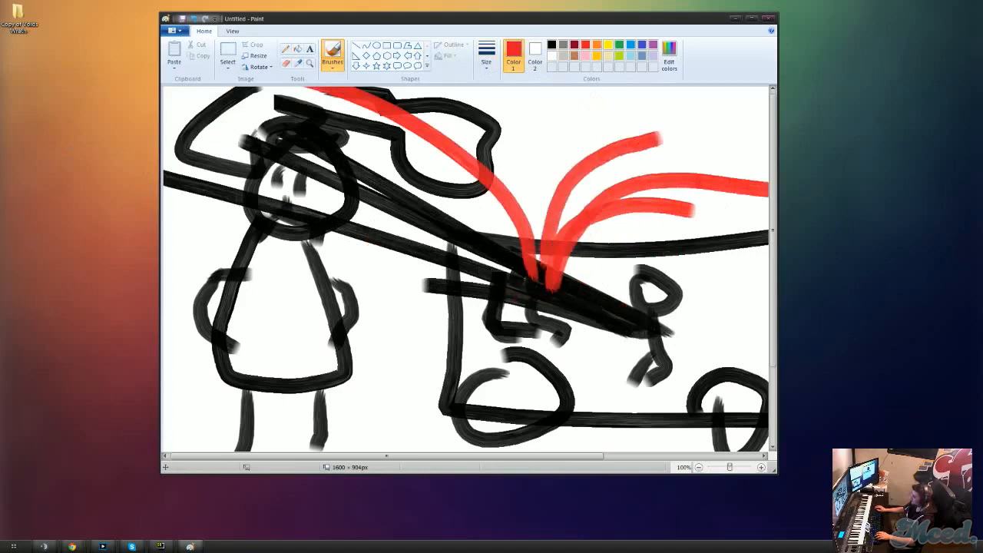
{"action": "left_click", "coordinate": [227, 52]}
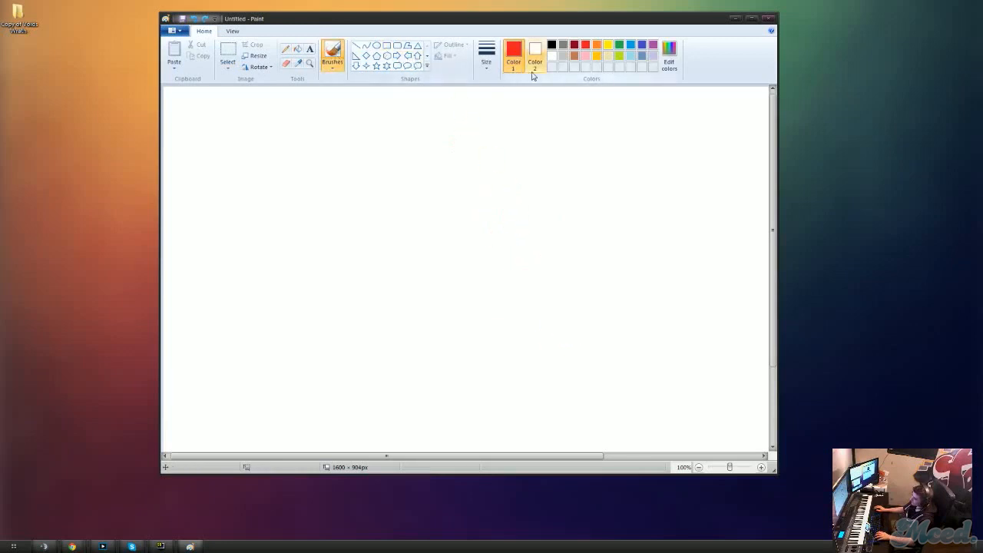
- In black, draw the head's eyes, open mouth, body and legs of a surprised figure
{"action": "left_click", "coordinate": [486, 54]}
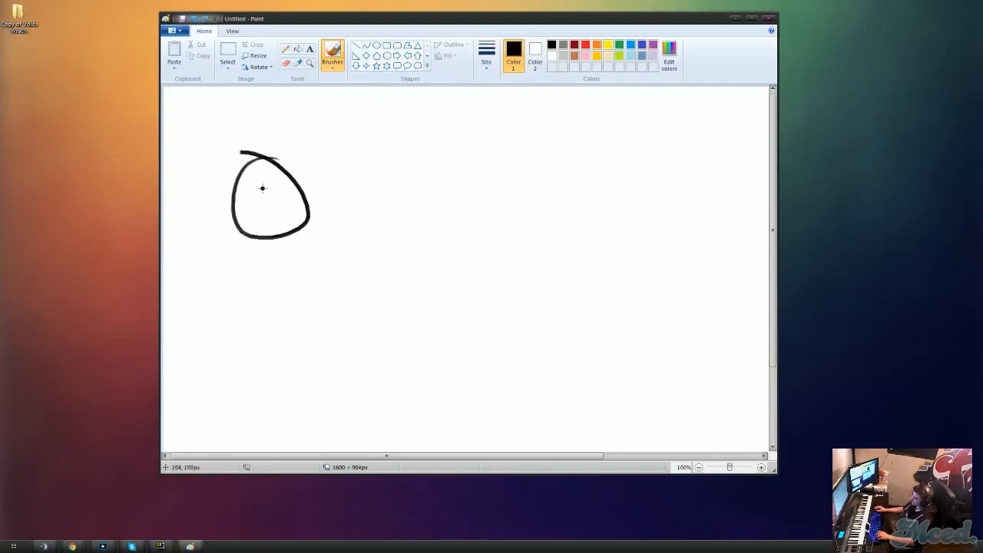
{"action": "left_click_drag", "start_coordinate": [252, 188], "coordinate": [270, 197]}
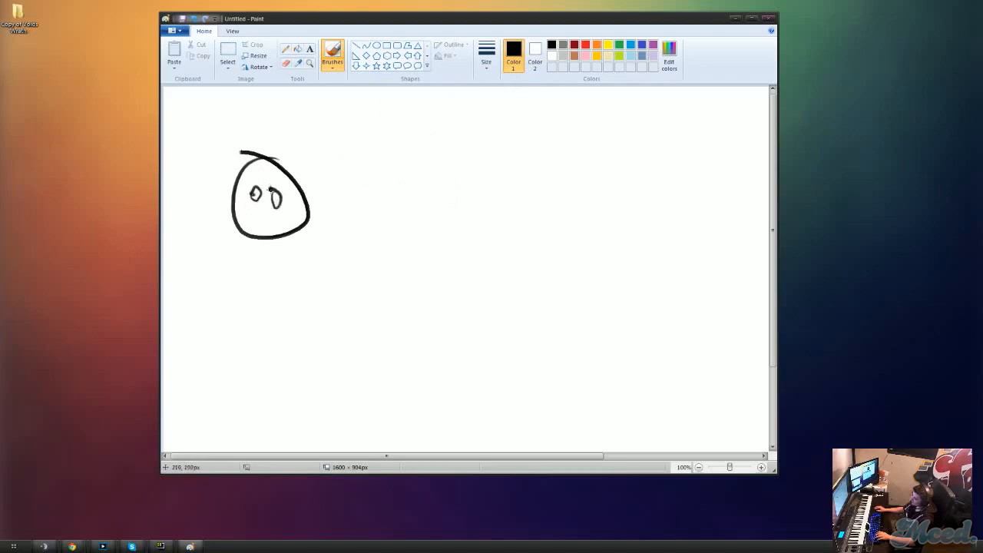
{"action": "left_click_drag", "start_coordinate": [253, 218], "coordinate": [269, 223]}
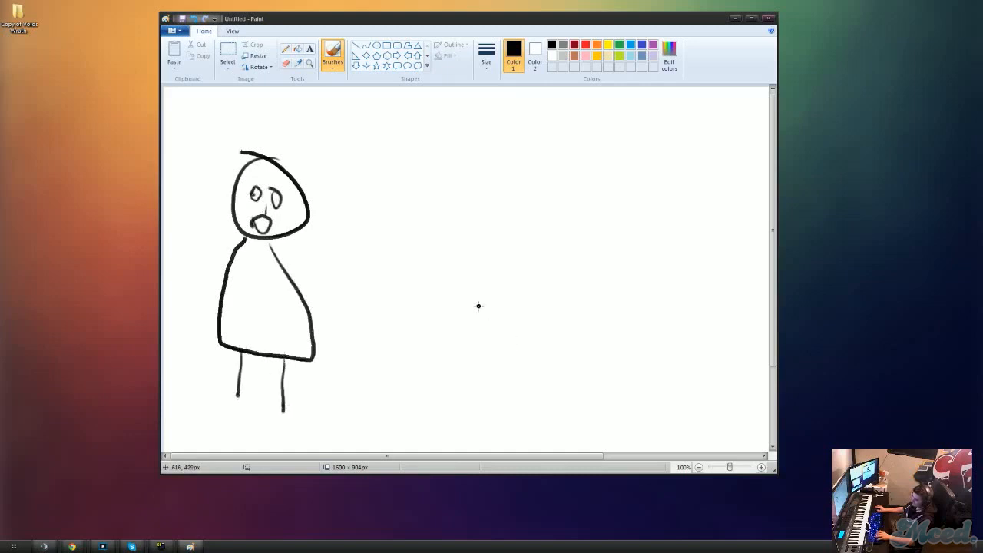
{"action": "mouse_move", "coordinate": [618, 222]}
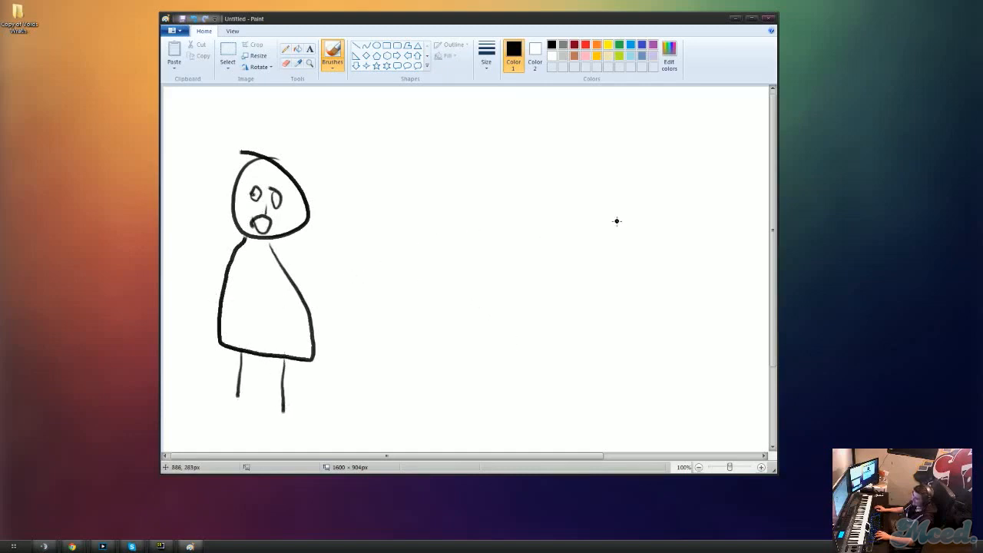
{"action": "mouse_move", "coordinate": [644, 178]}
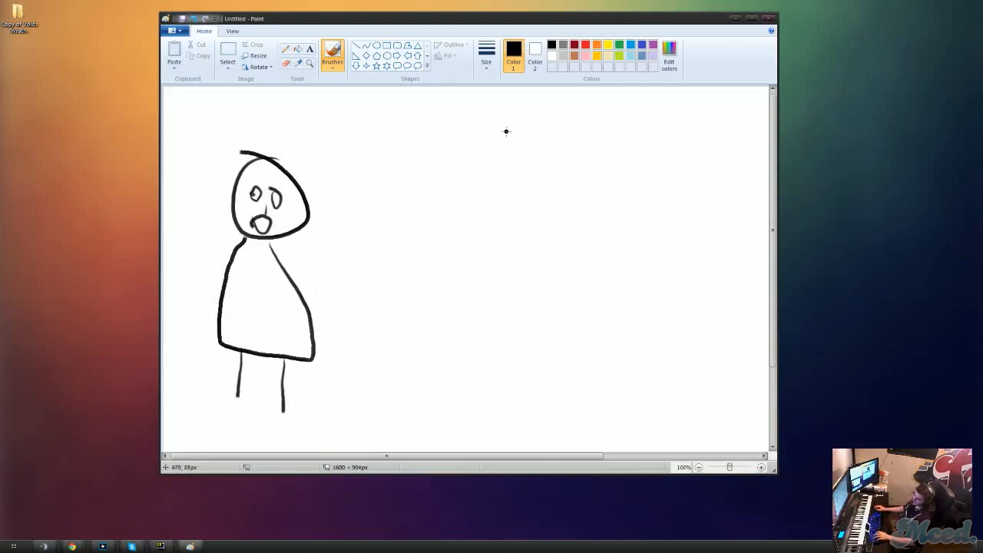
{"action": "mouse_move", "coordinate": [470, 230]}
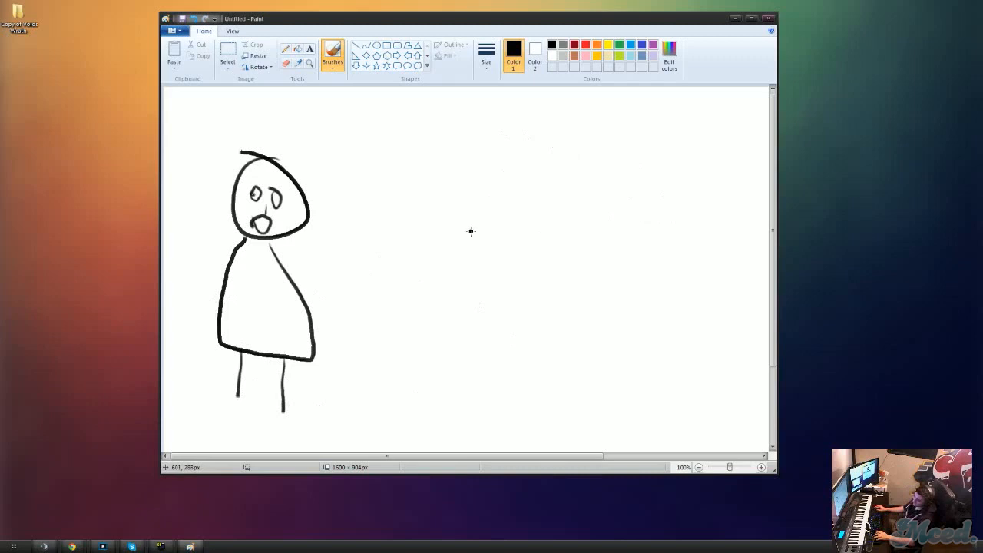
{"action": "mouse_move", "coordinate": [445, 214]}
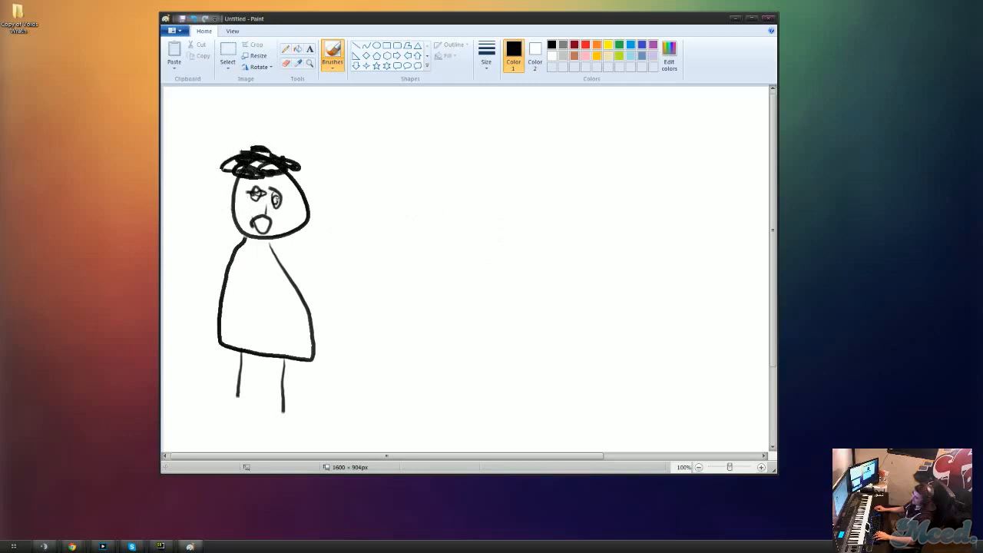
- Scribble an enormous curly mass of hair piled on and around the head
{"action": "left_click_drag", "start_coordinate": [292, 166], "coordinate": [319, 177]}
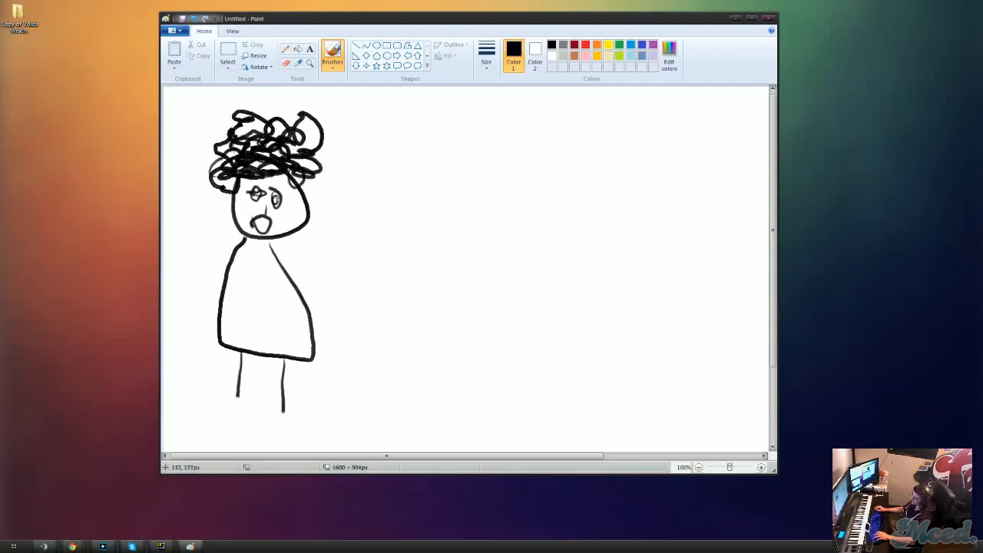
{"action": "left_click_drag", "start_coordinate": [223, 136], "coordinate": [202, 141]}
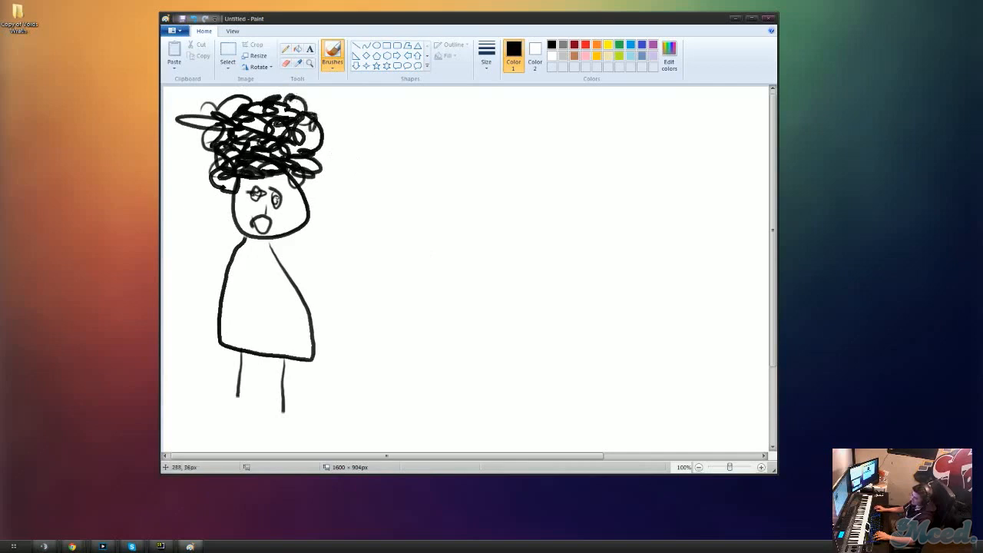
{"action": "left_click_drag", "start_coordinate": [319, 99], "coordinate": [345, 185]}
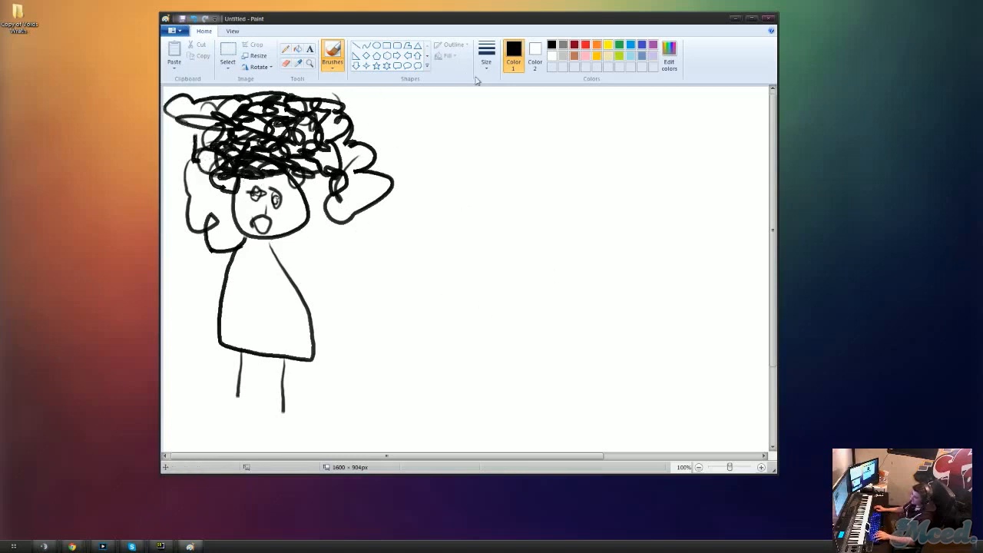
{"action": "left_click", "coordinate": [227, 57]}
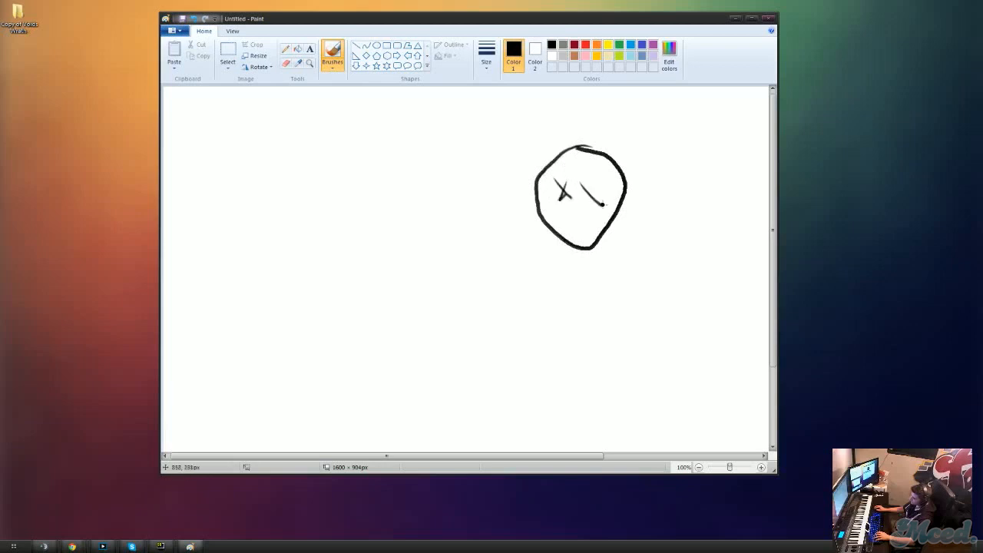
- Give the face X eyes and a frown, a round-bellied body with limbs, and a smoking cigarette
{"action": "left_click_drag", "start_coordinate": [587, 187], "coordinate": [606, 203]}
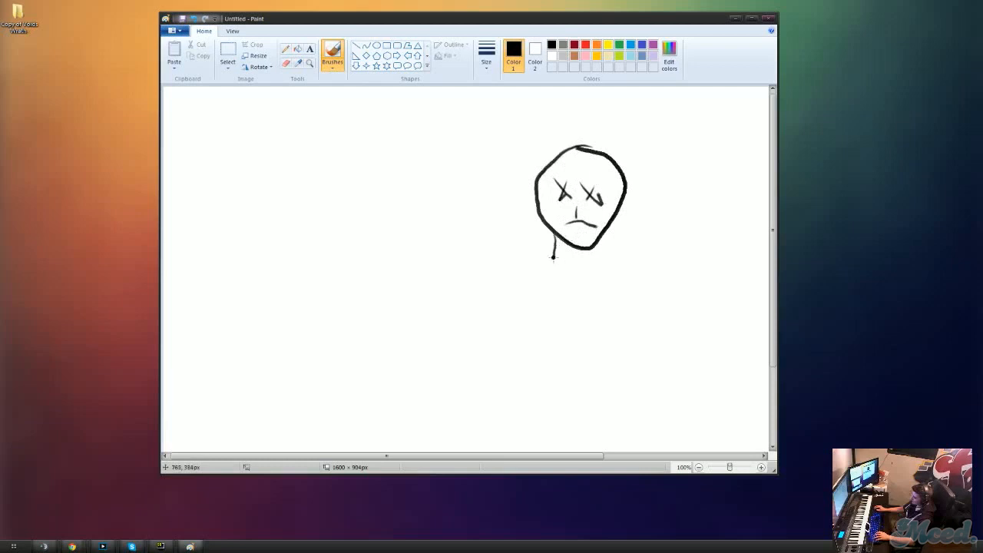
{"action": "left_click_drag", "start_coordinate": [553, 246], "coordinate": [615, 369]}
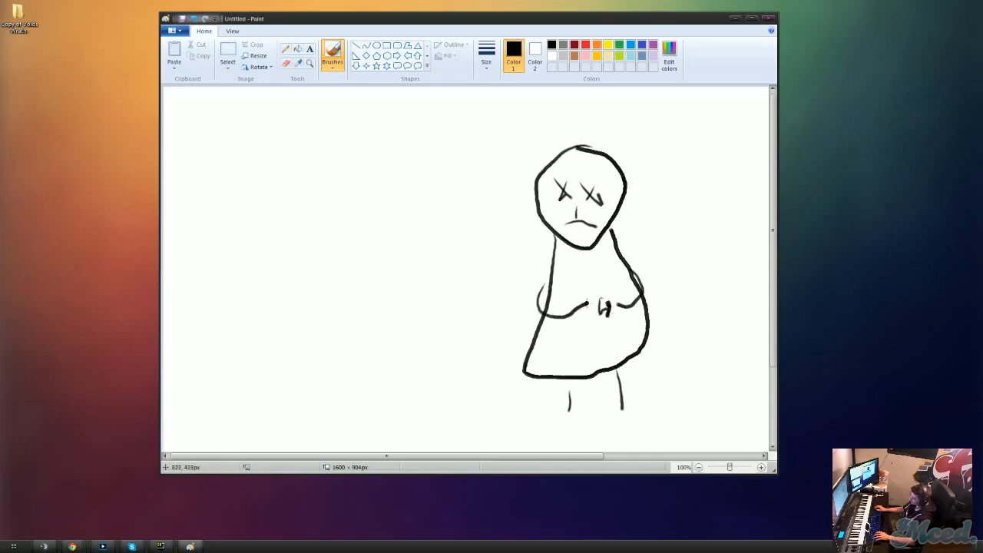
{"action": "left_click_drag", "start_coordinate": [576, 310], "coordinate": [607, 307]}
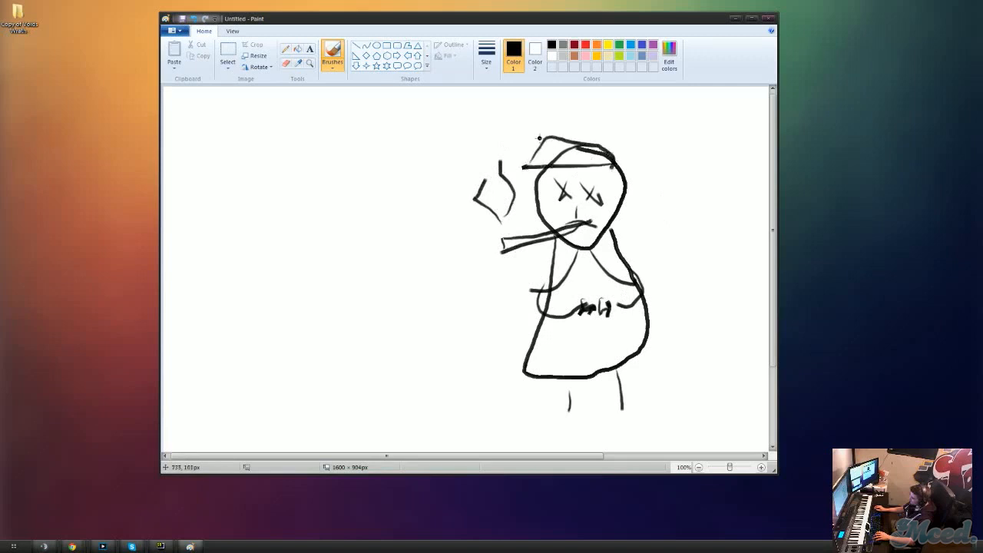
- Shape a cap over the head and put beer cans in both hands
{"action": "left_click_drag", "start_coordinate": [522, 166], "coordinate": [633, 135]}
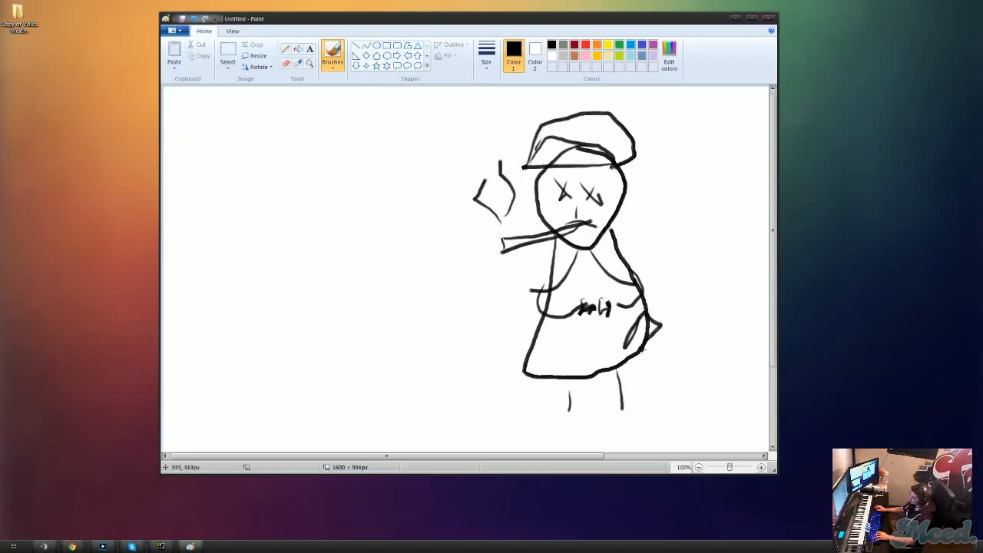
{"action": "left_click_drag", "start_coordinate": [523, 315], "coordinate": [545, 361]}
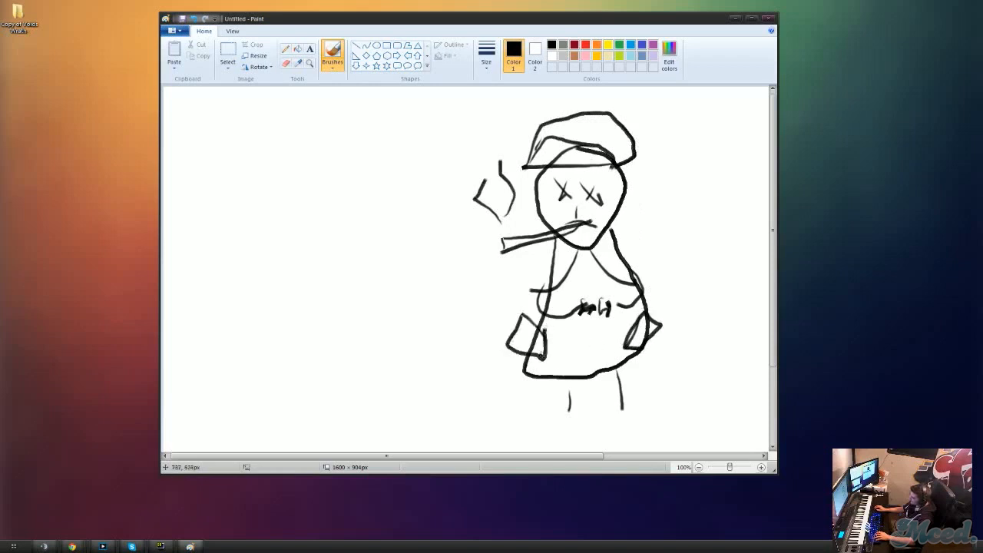
{"action": "mouse_move", "coordinate": [759, 283]}
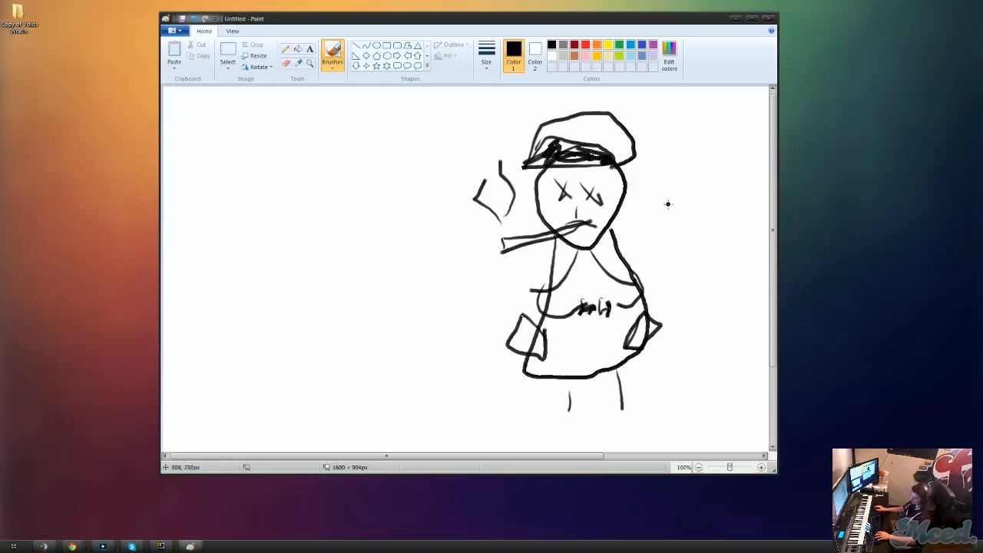
{"action": "mouse_move", "coordinate": [668, 206]}
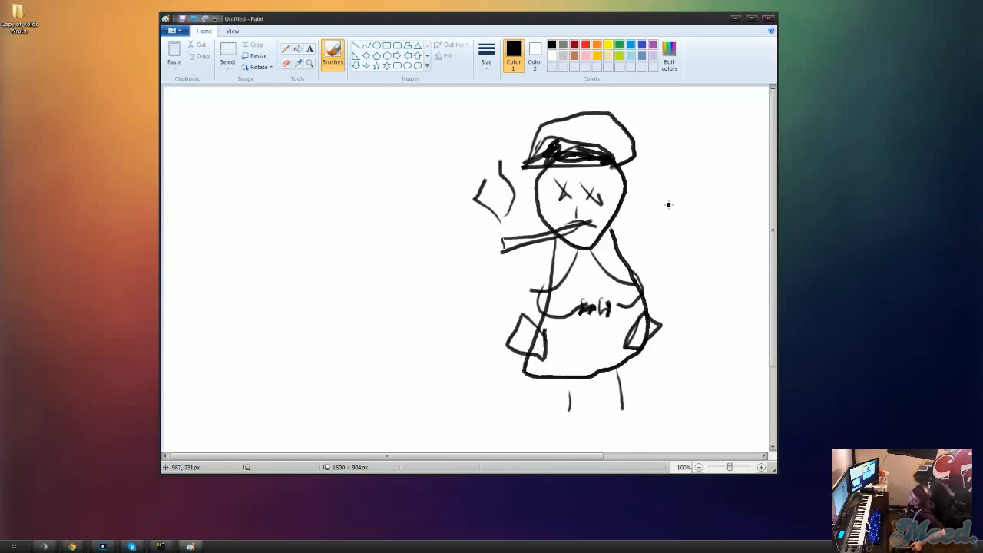
{"action": "left_click", "coordinate": [227, 50]}
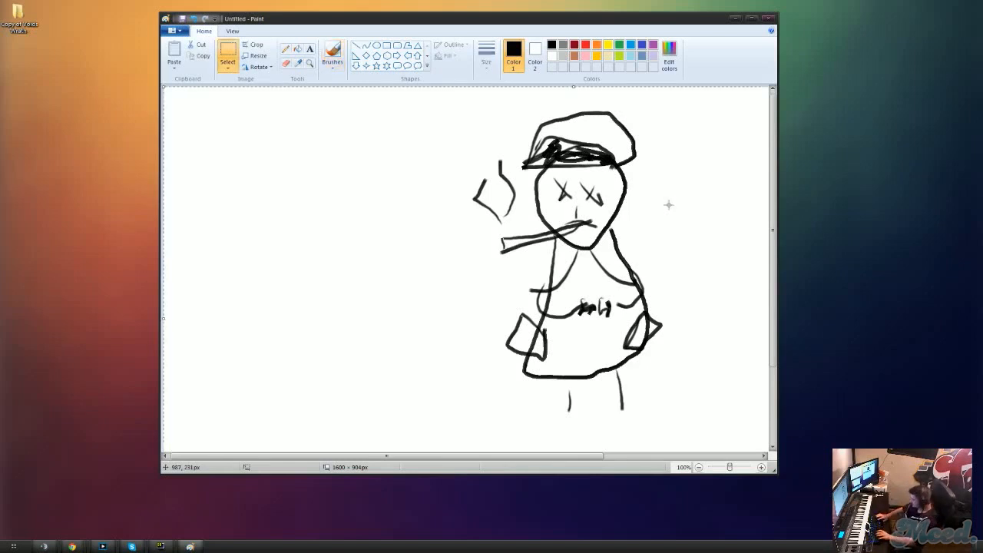